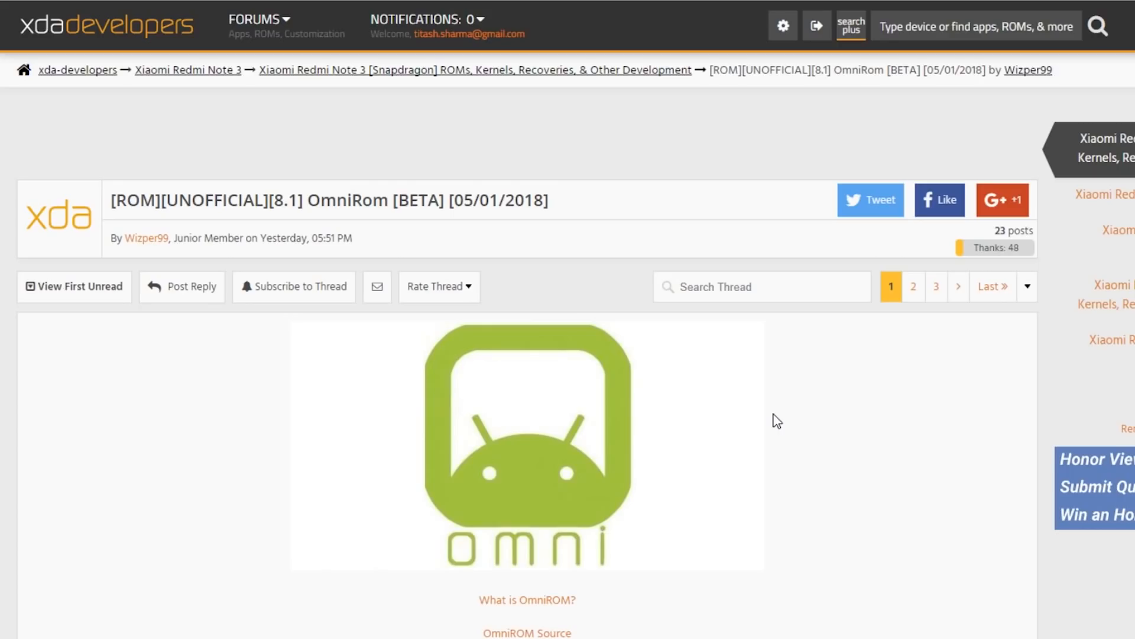
# Step: From the XDA thread's Downloads, reach the LneCloud opengapps 20180106 arm64 folder
pyautogui.scroll(-3)
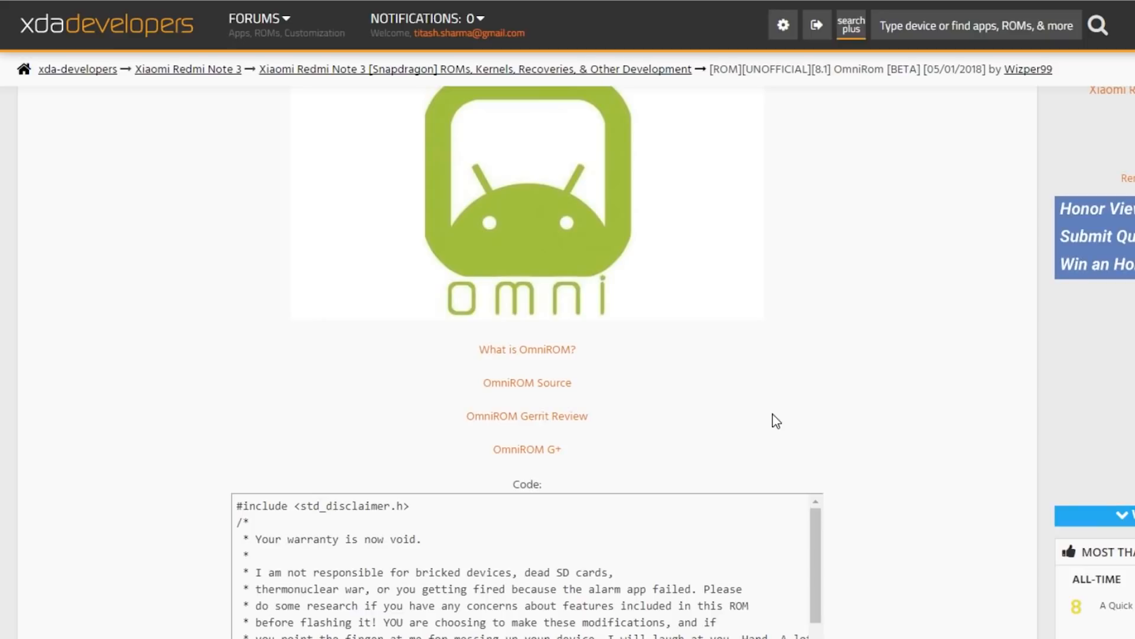
pyautogui.scroll(-3)
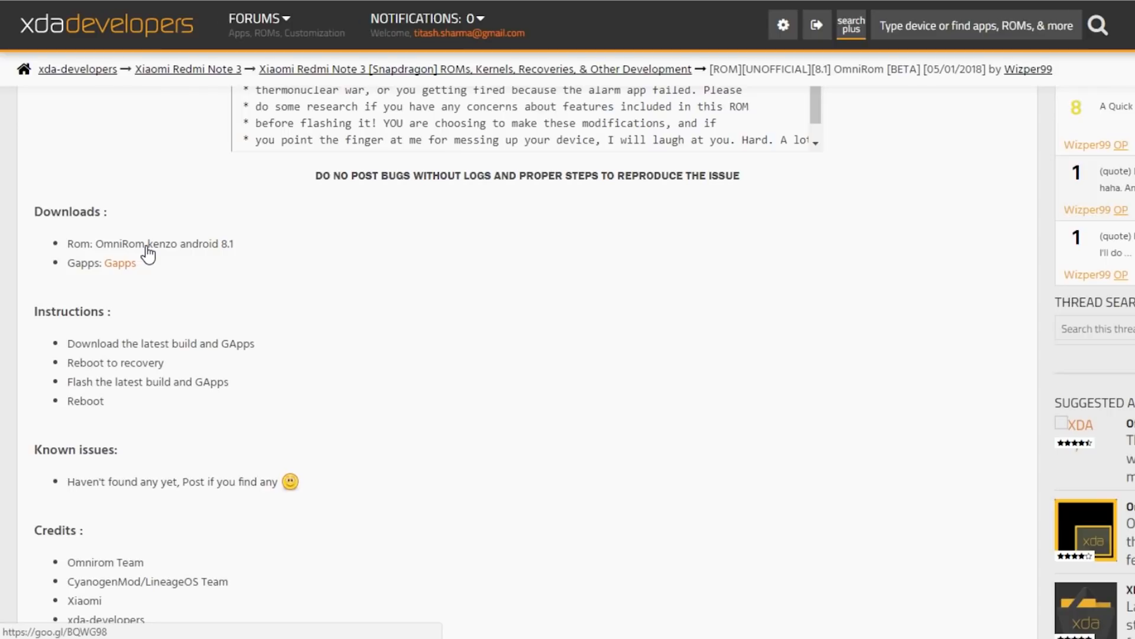
pyautogui.click(121, 263)
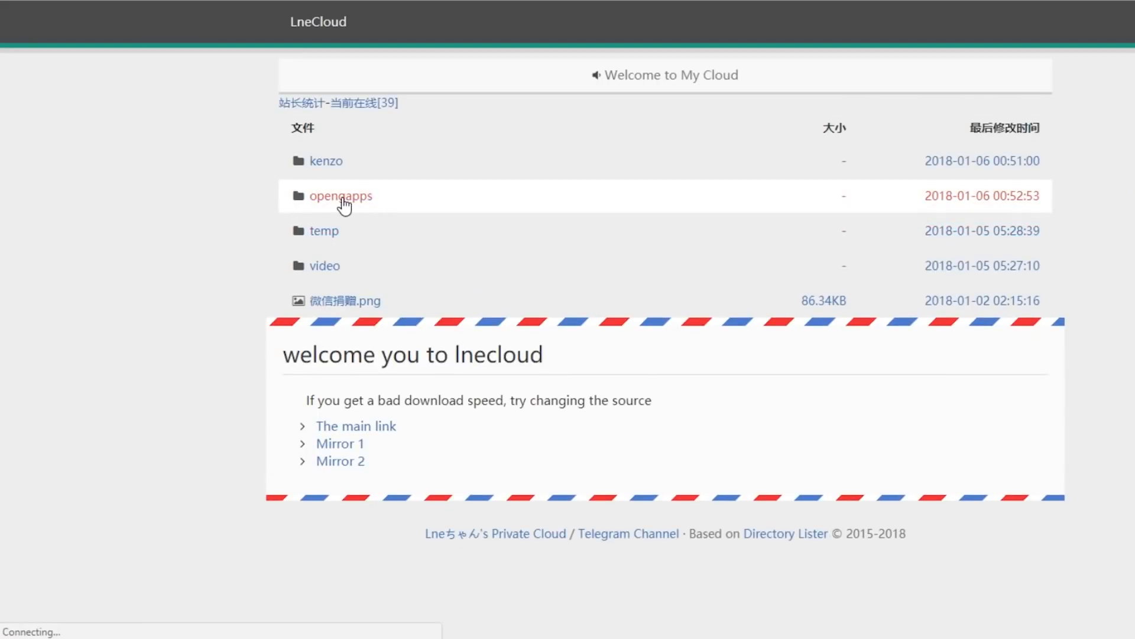
pyautogui.click(340, 195)
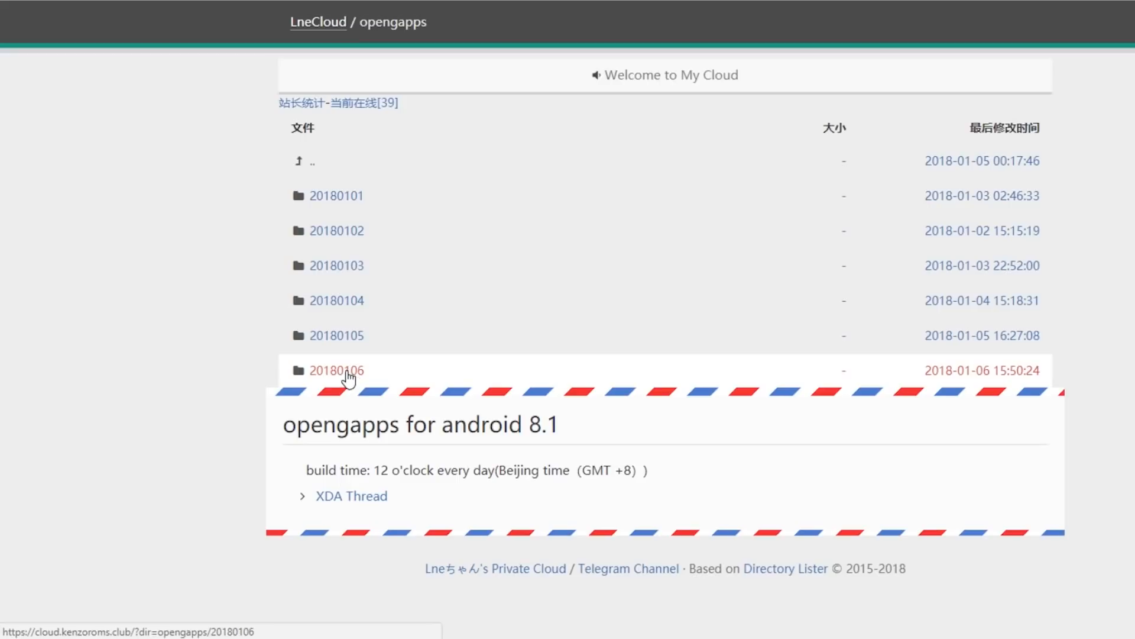
pyautogui.click(336, 370)
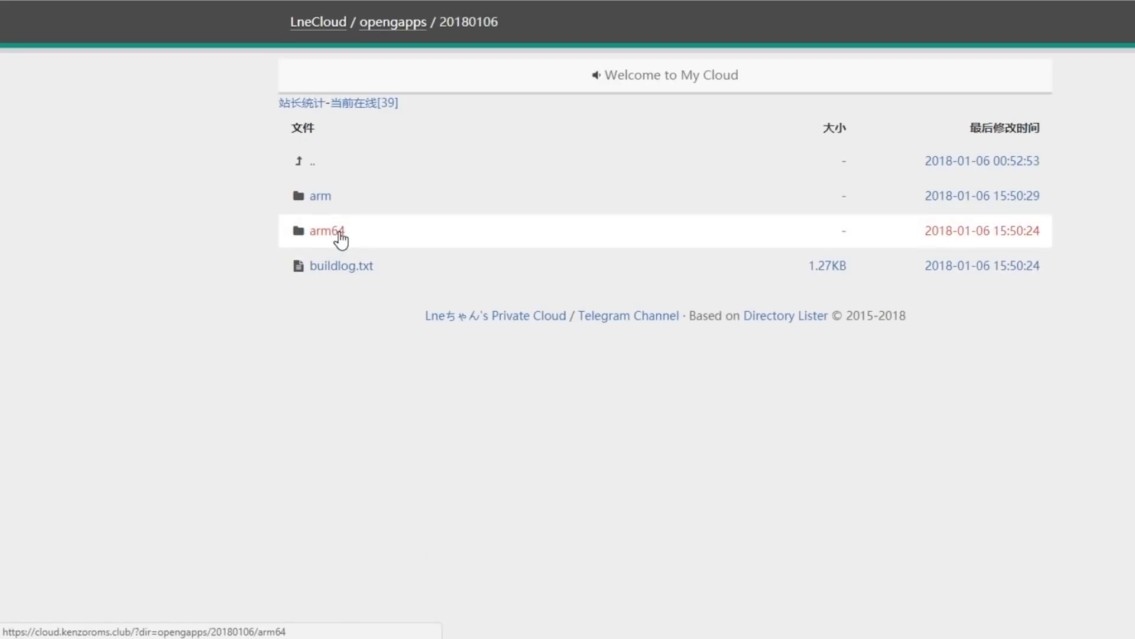
pyautogui.click(320, 230)
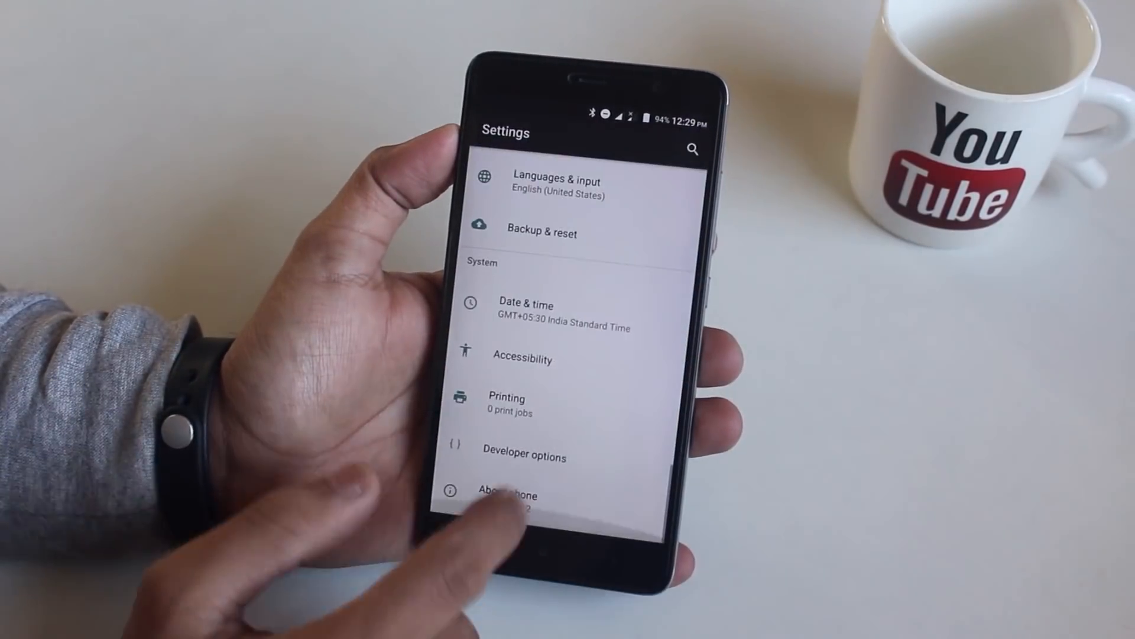
# Step: Wipe the Dalvik, System, Data and Cache partitions via Advanced Wipe
pyautogui.click(507, 495)
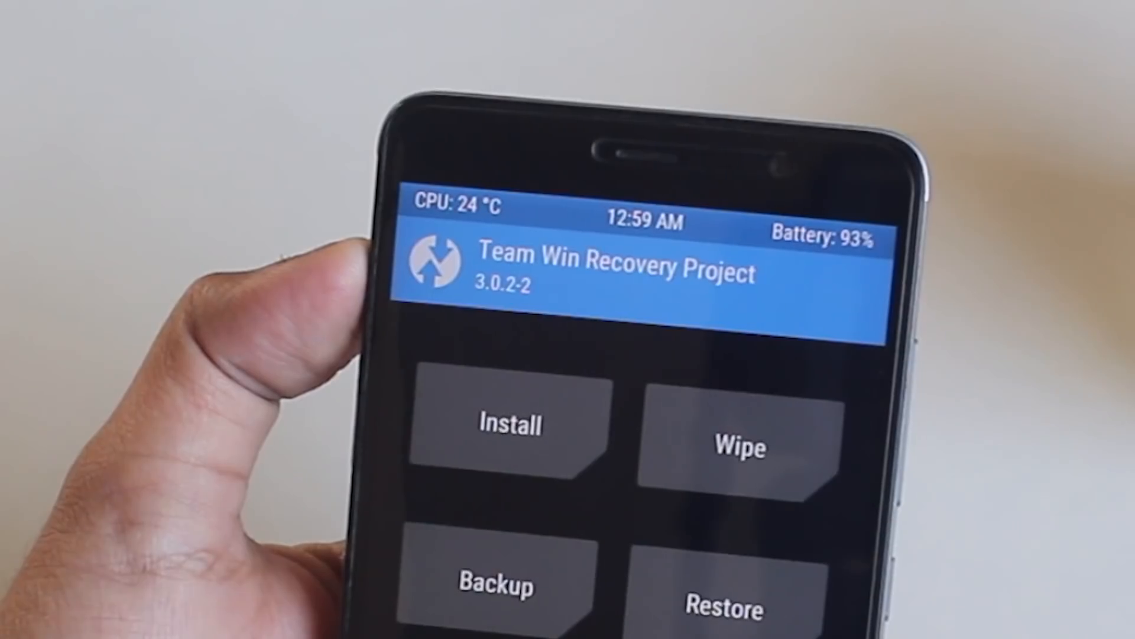
pyautogui.click(738, 445)
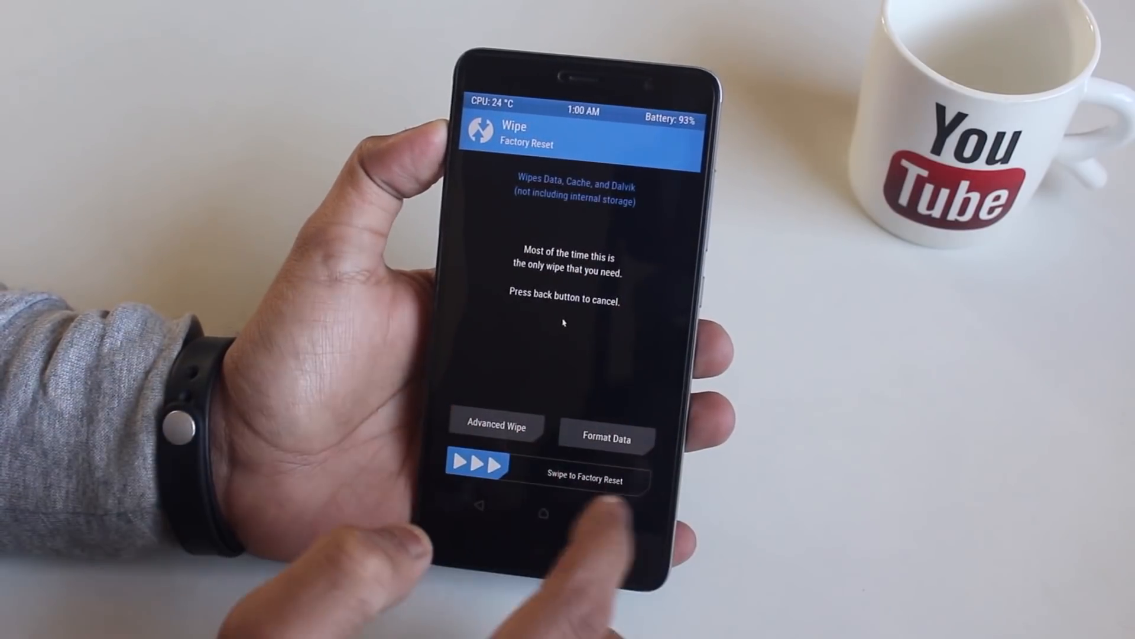
pyautogui.click(497, 426)
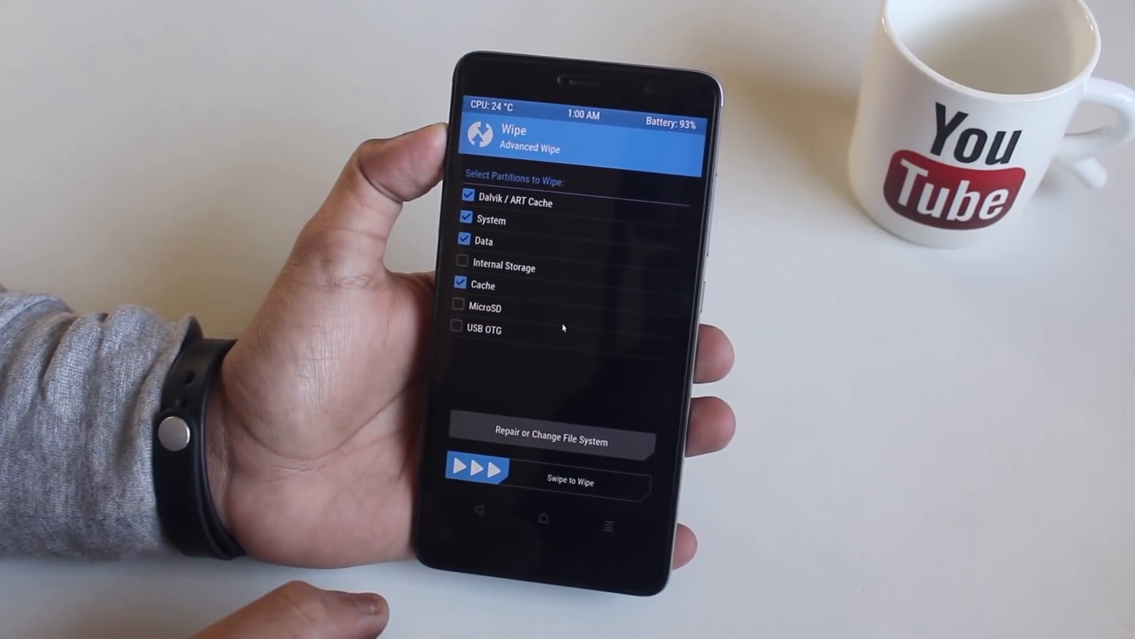
pyautogui.moveTo(478, 483); pyautogui.dragTo(615, 484)
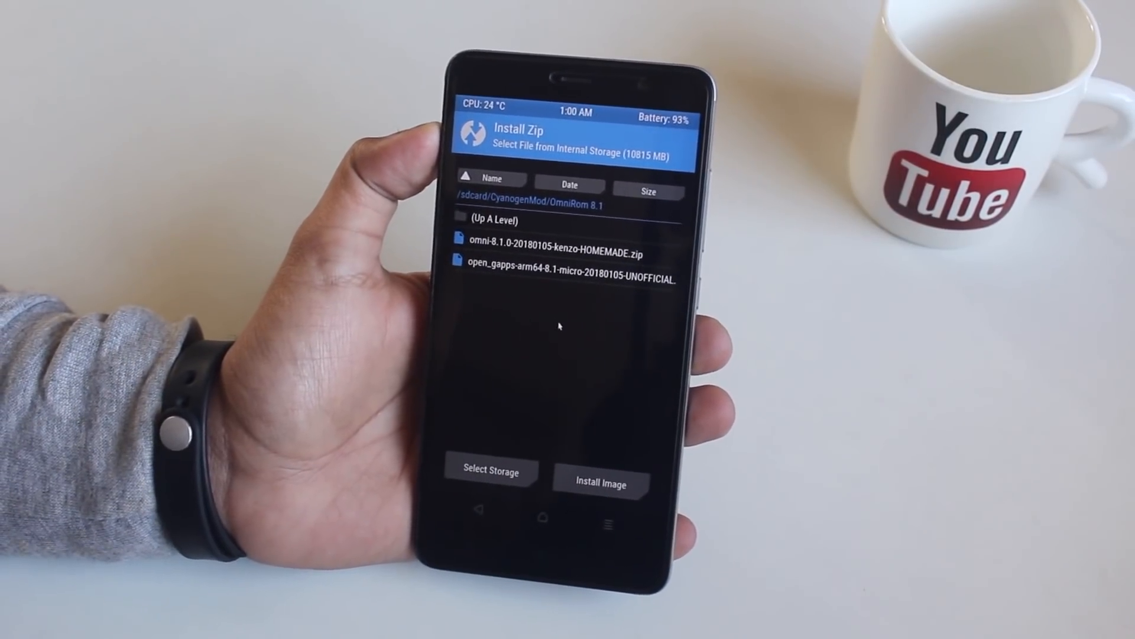
# Step: Queue the OmniROM and open_gapps zips and confirm the flash
pyautogui.click(568, 279)
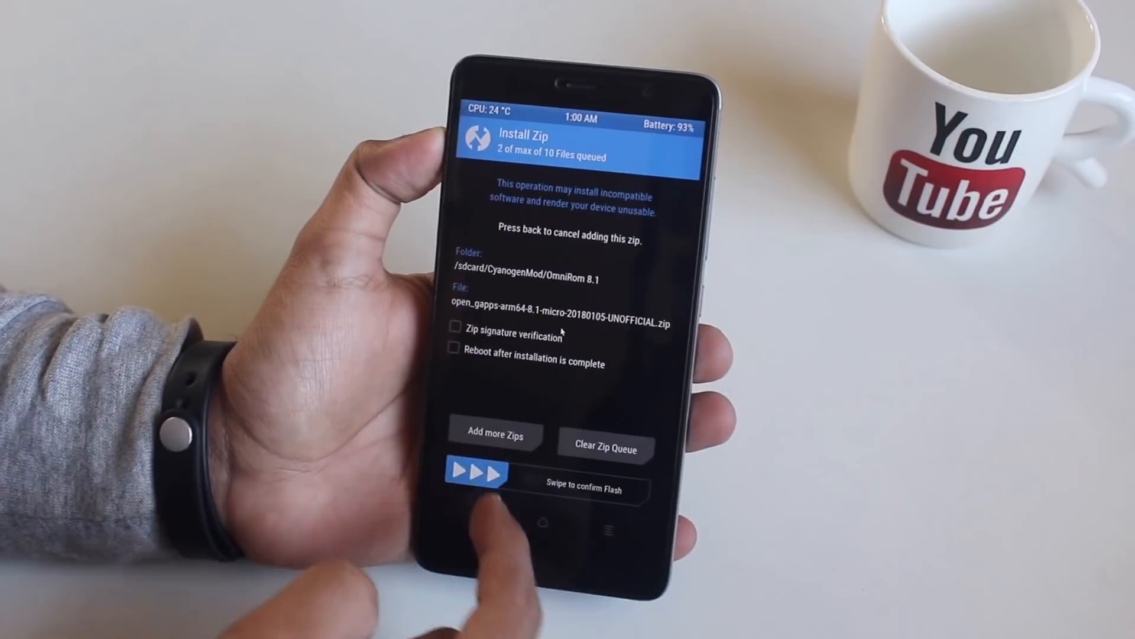
pyautogui.moveTo(478, 489); pyautogui.dragTo(638, 489)
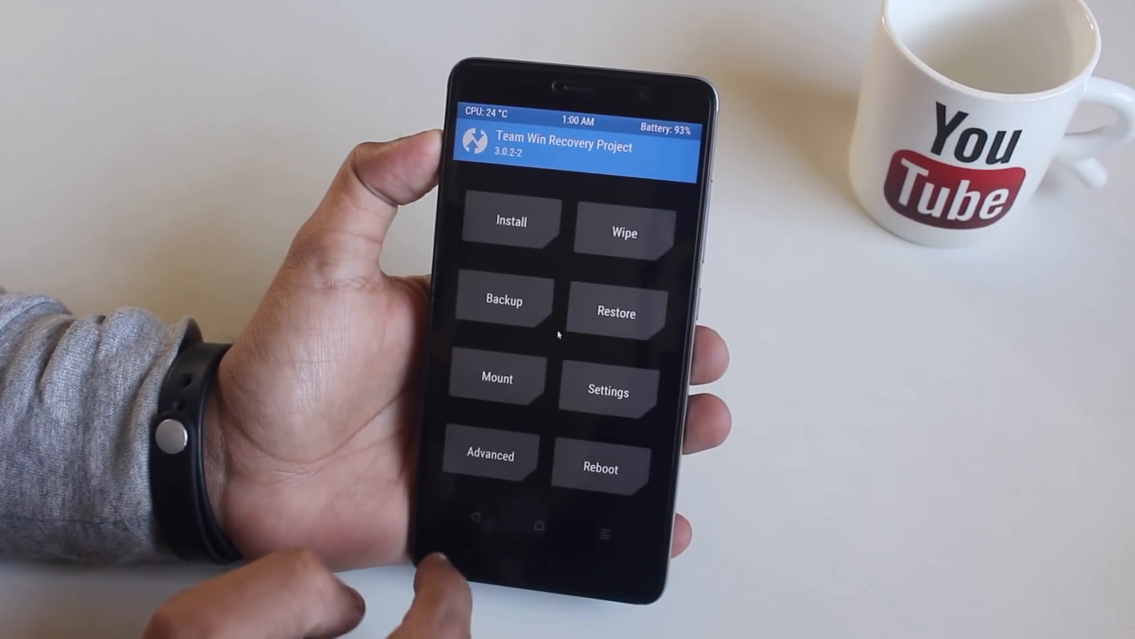
# Step: Flash the twrp-3.2.1-0-kenzo.img so recovery reports version 3.2.1-0
pyautogui.click(510, 222)
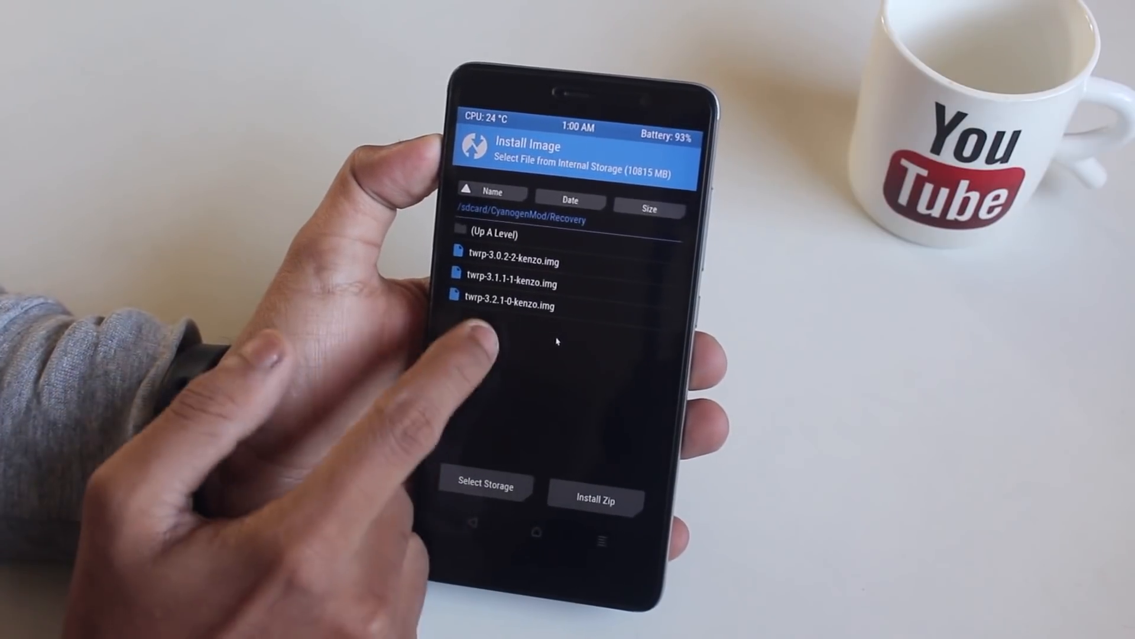
pyautogui.click(510, 304)
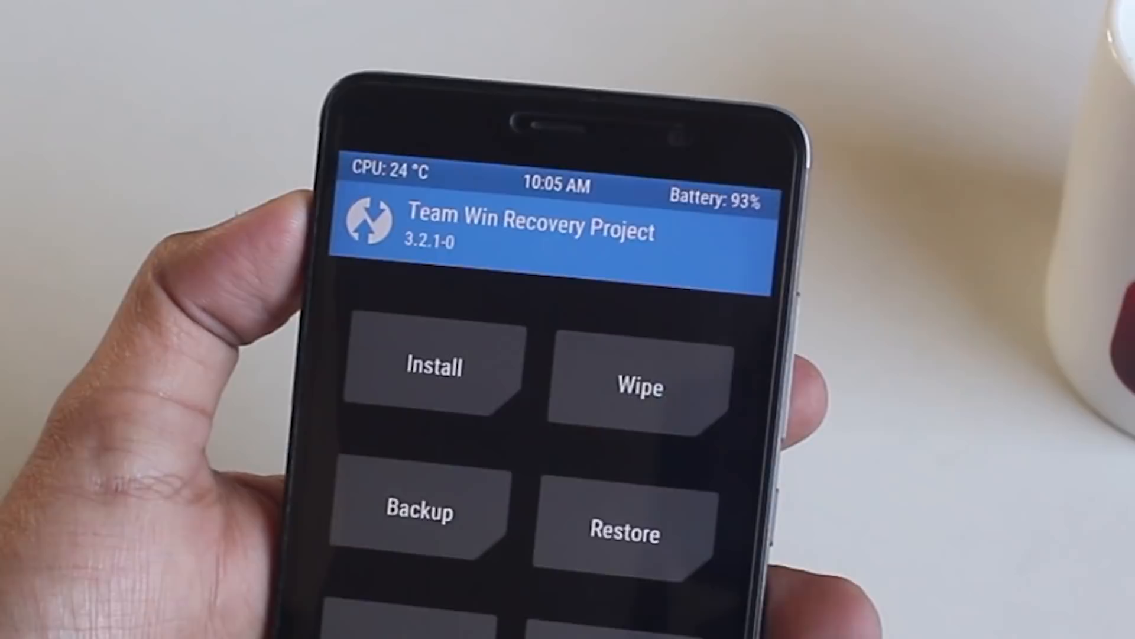
# Step: Queue the OmniRom 8.1 and open_gapps zips from the OmniRom folder and confirm flashing
pyautogui.click(433, 365)
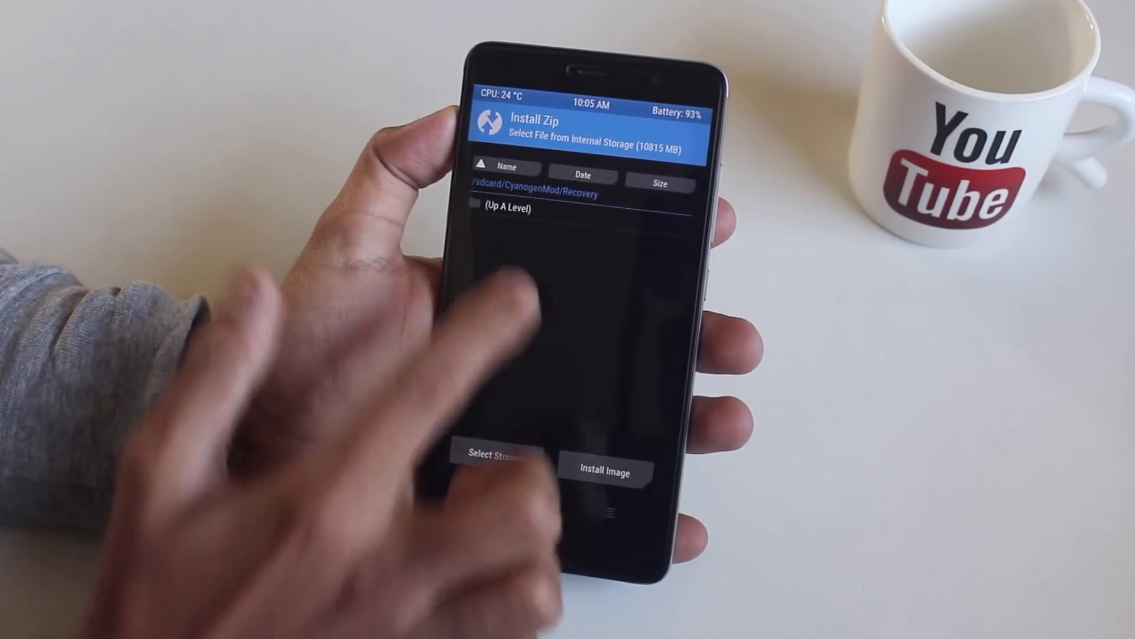
pyautogui.click(554, 211)
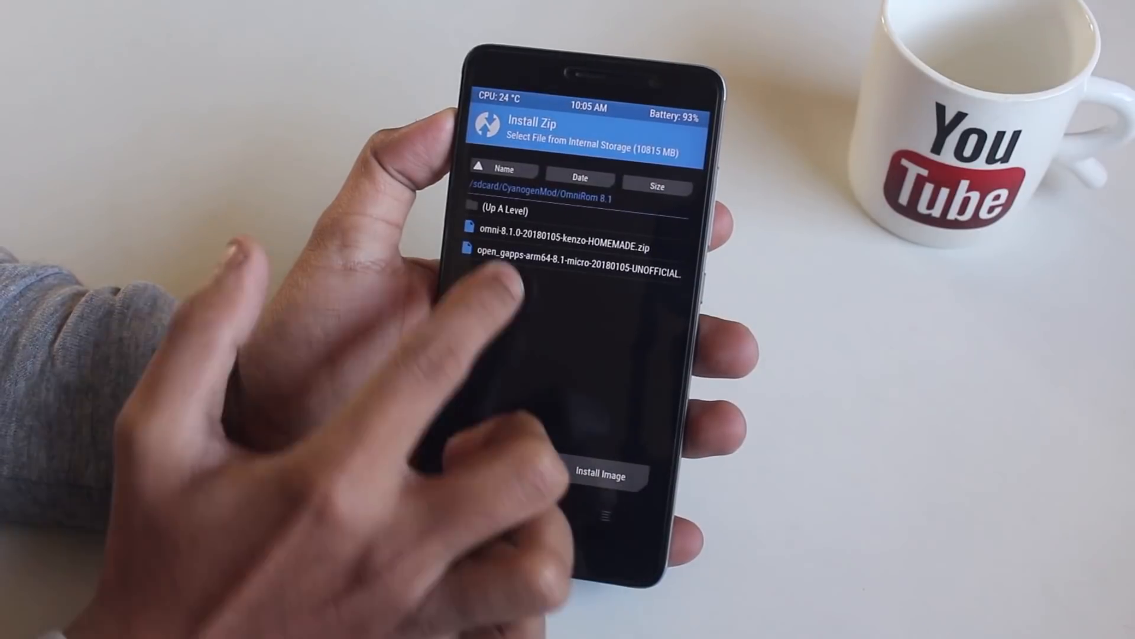
pyautogui.click(579, 253)
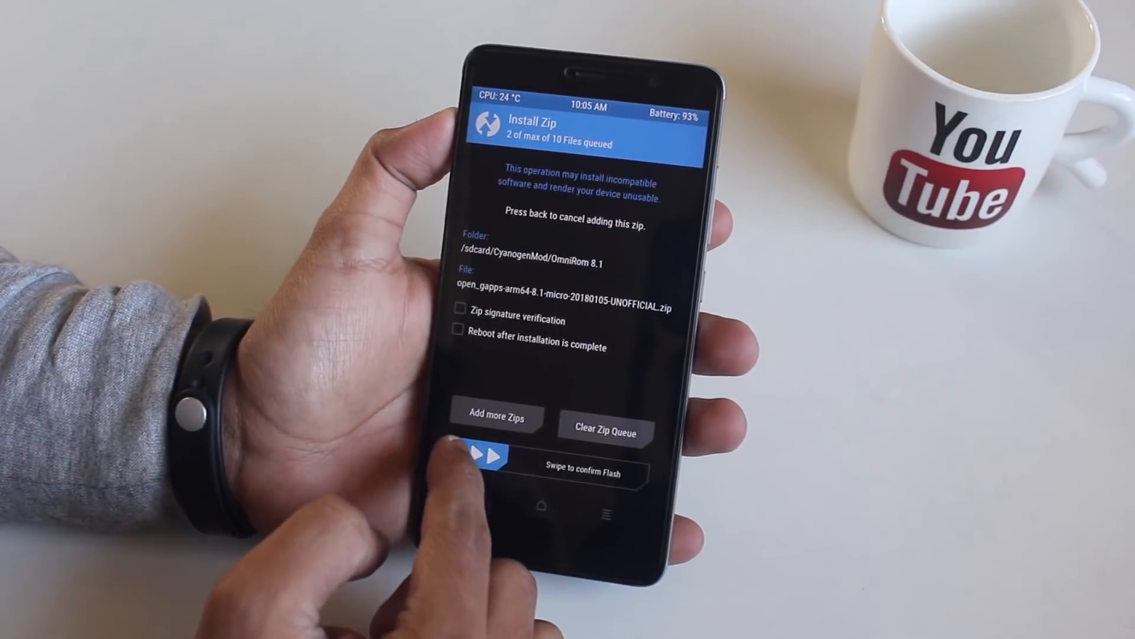
pyautogui.moveTo(492, 475); pyautogui.dragTo(623, 475)
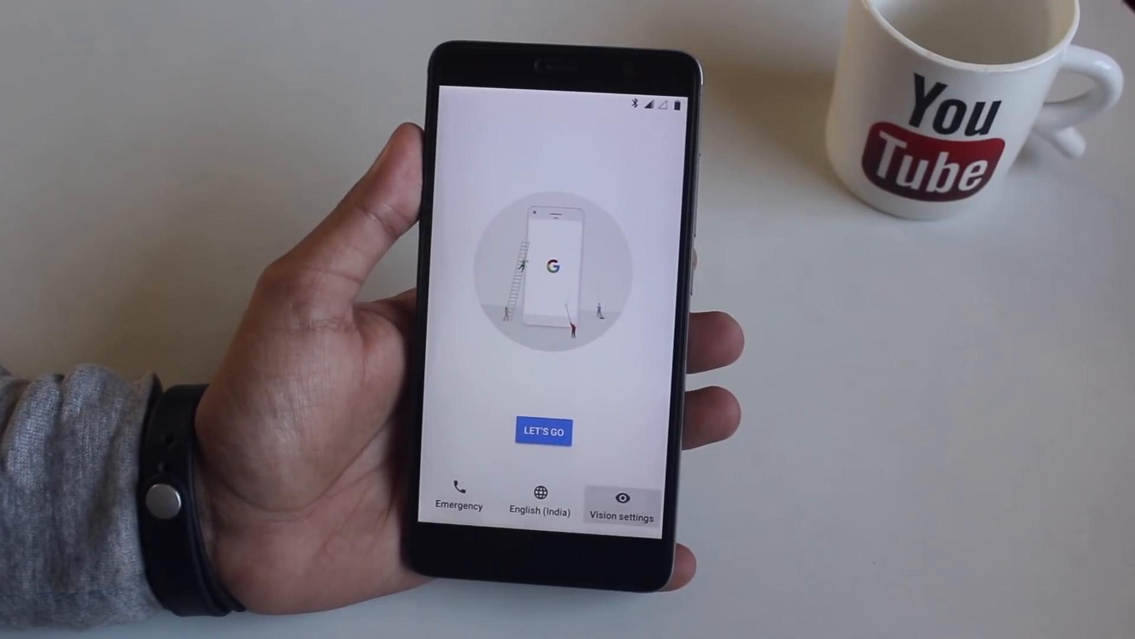
# Step: Run the first-boot wizard from LET'S GO, enrolling a fingerprint and continuing with NEXT
pyautogui.click(539, 500)
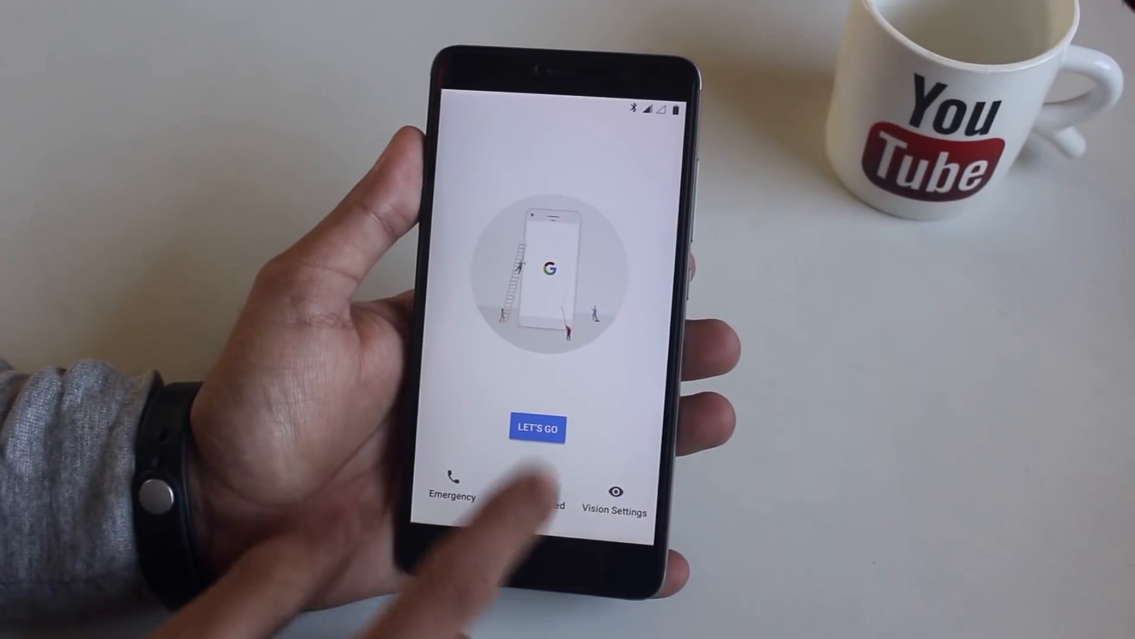
pyautogui.click(537, 427)
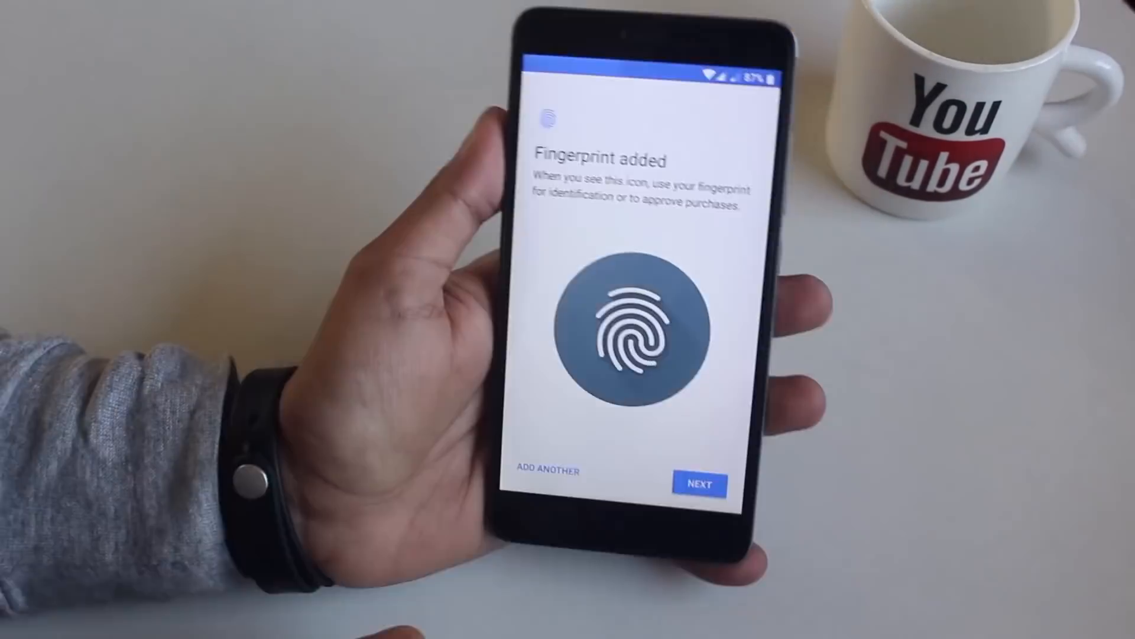
pyautogui.click(699, 483)
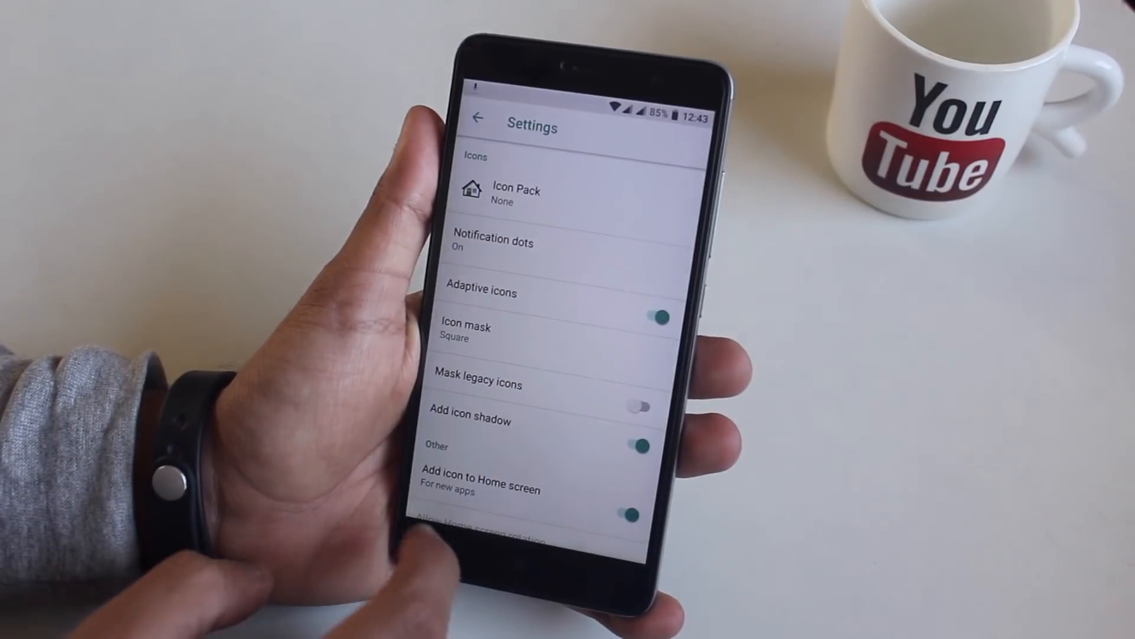
# Step: Set the icon mask to circle, enable the OmniSwitch overlay and return to the app drawer
pyautogui.click(466, 331)
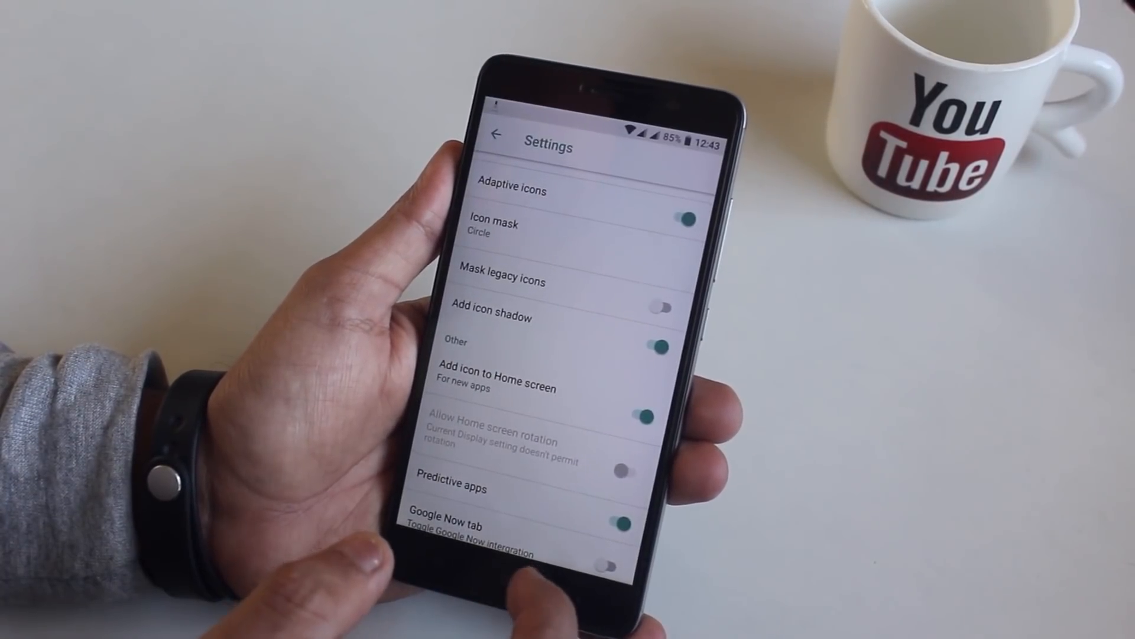
pyautogui.scroll(-3)
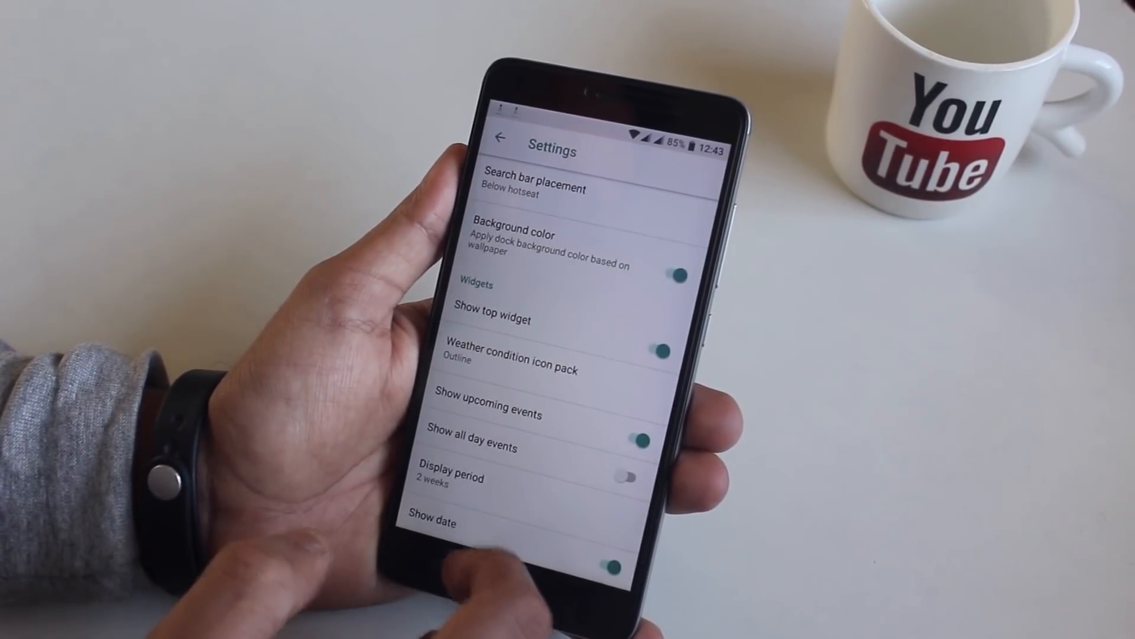
pyautogui.scroll(-3)
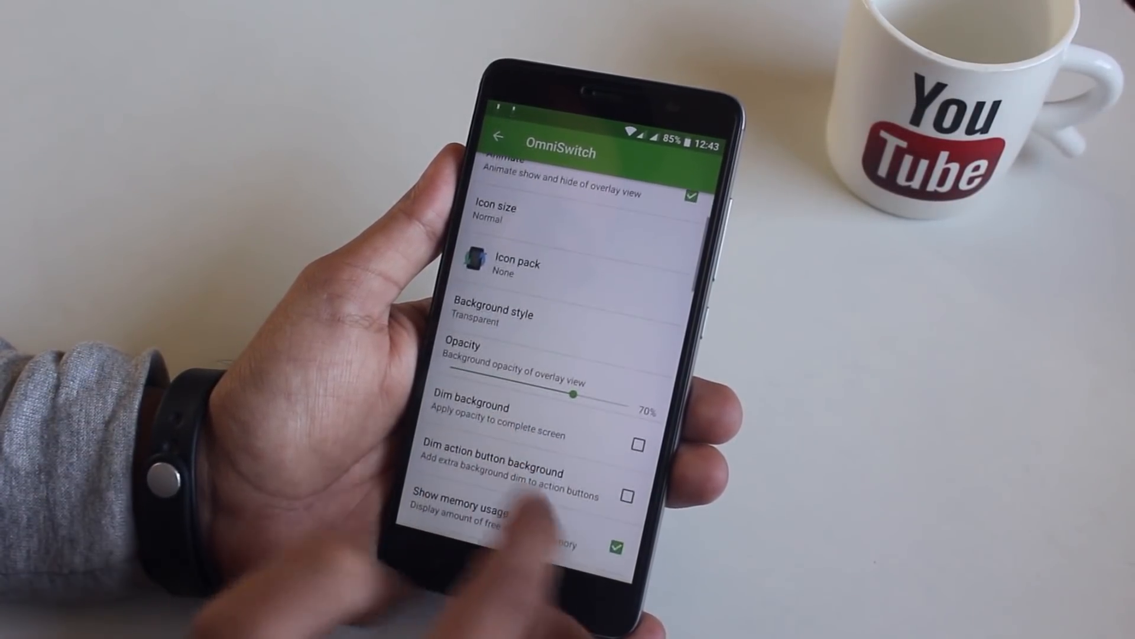
pyautogui.scroll(-3)
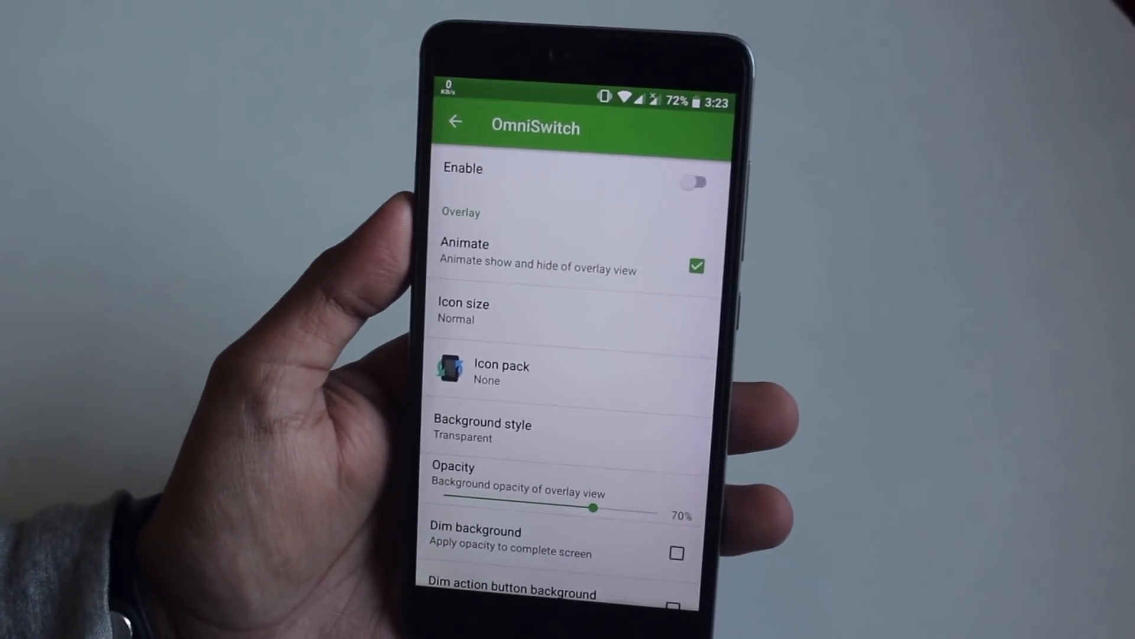
pyautogui.click(693, 182)
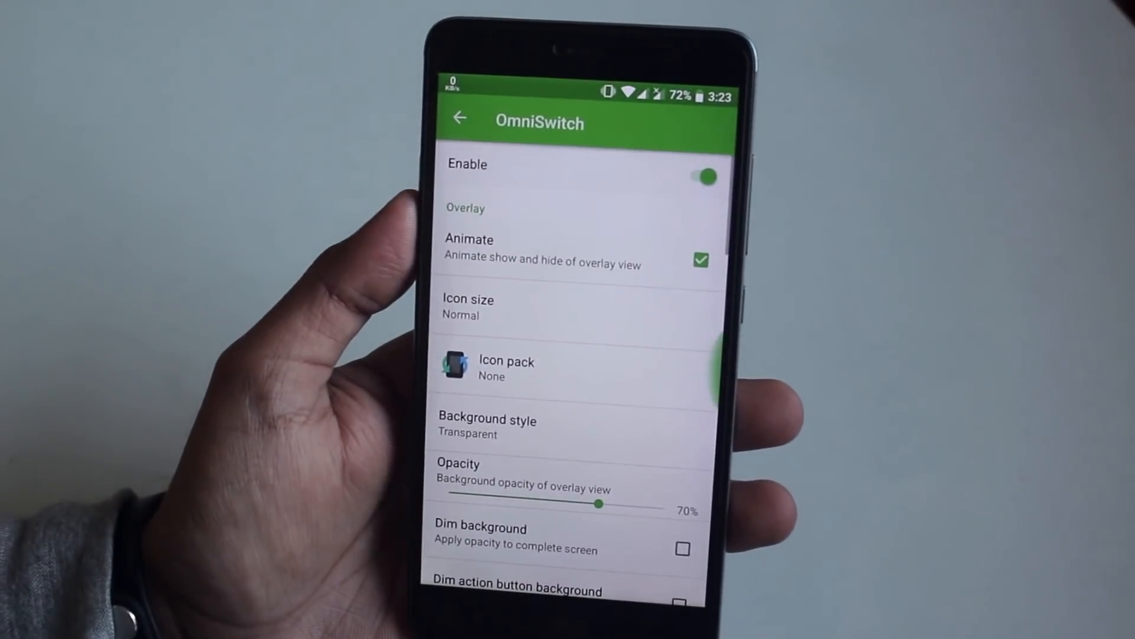
pyautogui.click(459, 117)
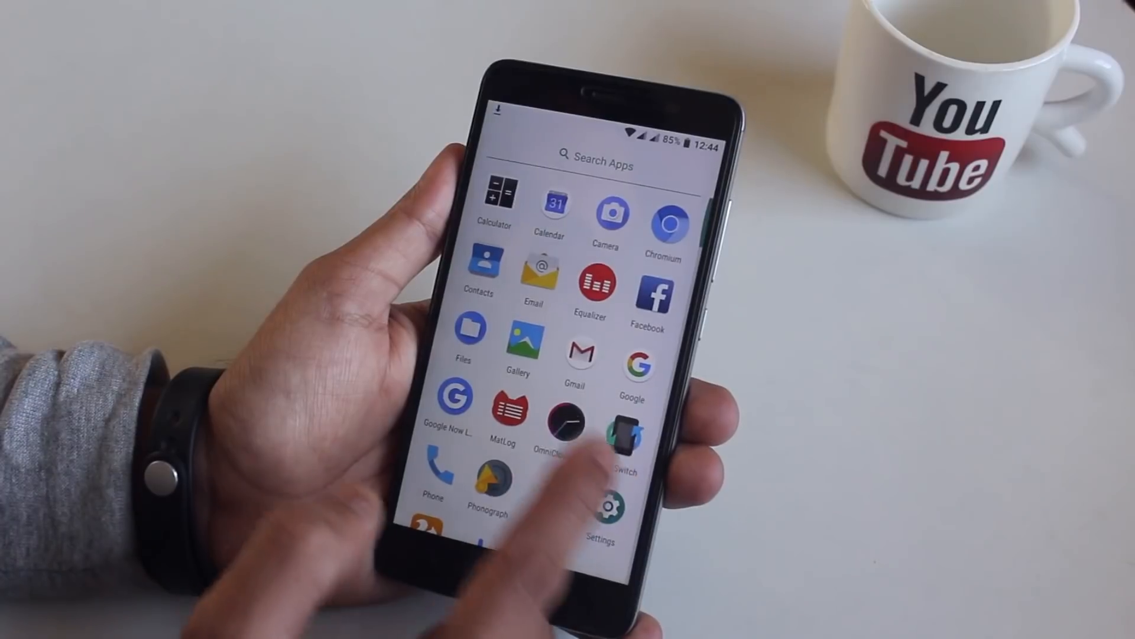
# Step: Check the Stopwatch in the OmniClockOSS app
pyautogui.click(566, 427)
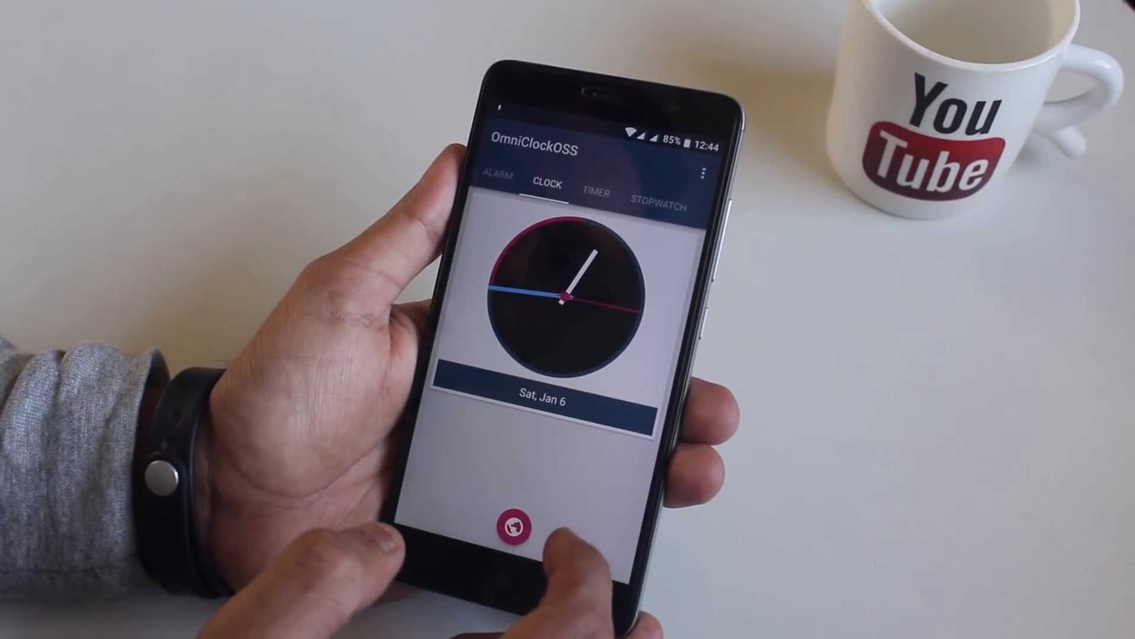
pyautogui.click(660, 193)
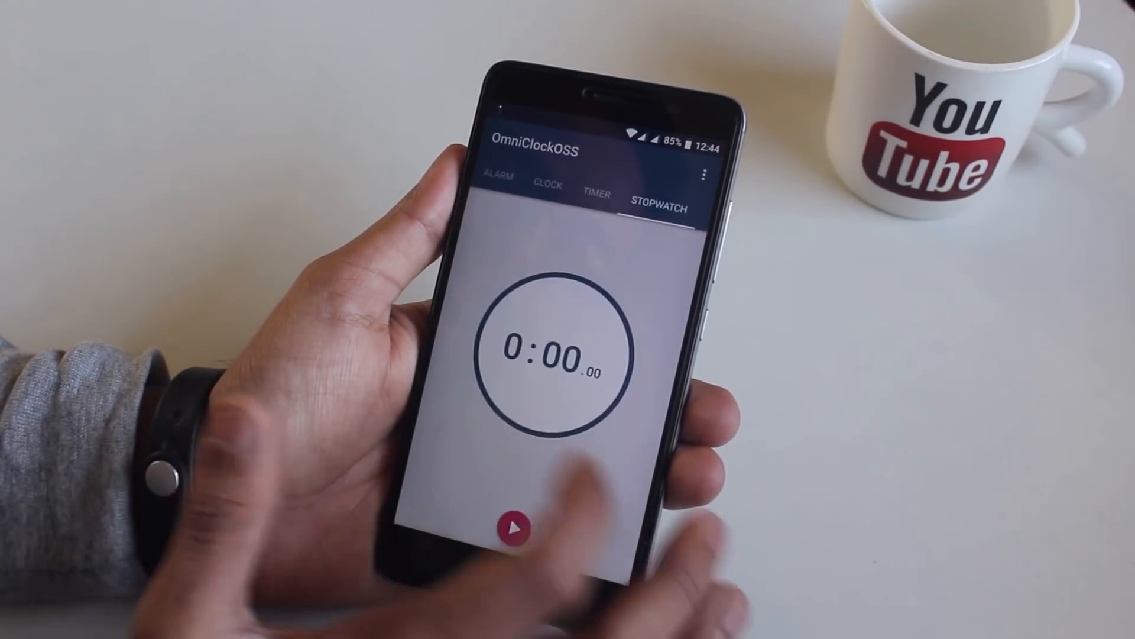
pyautogui.click(497, 178)
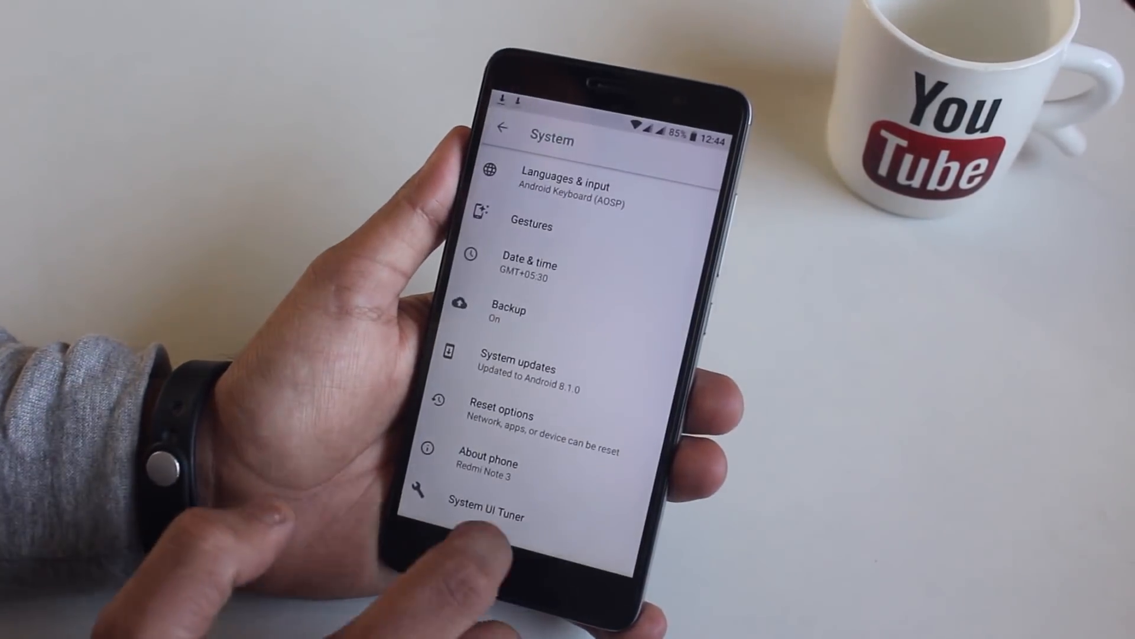
# Step: Launch the Oreo Hunt easter egg from Settings > System and start the game
pyautogui.click(498, 469)
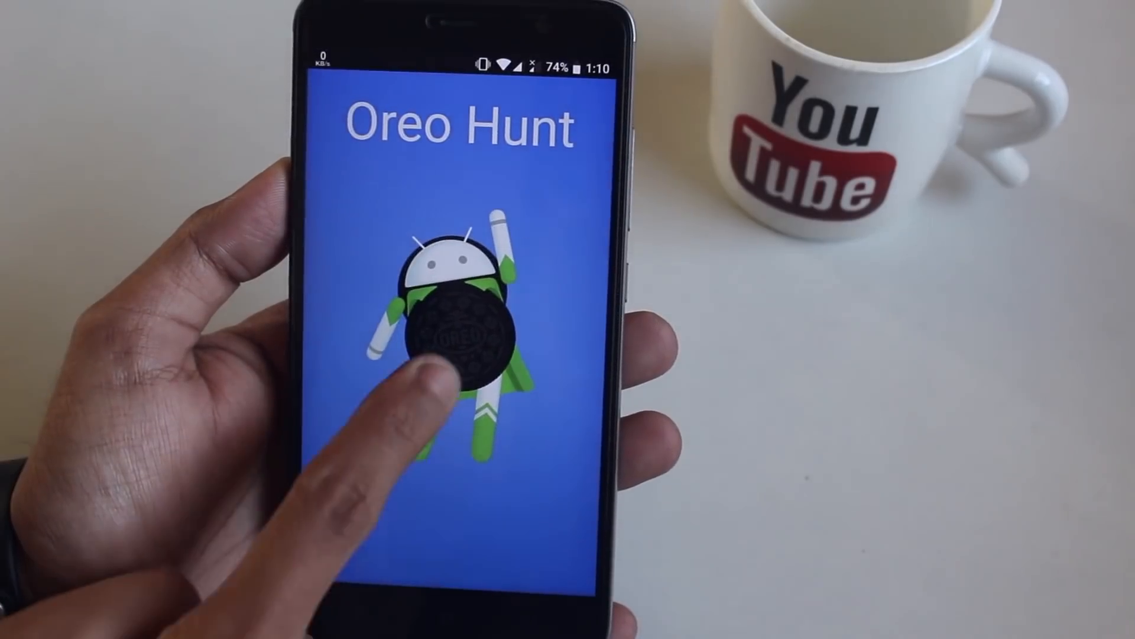
pyautogui.click(449, 327)
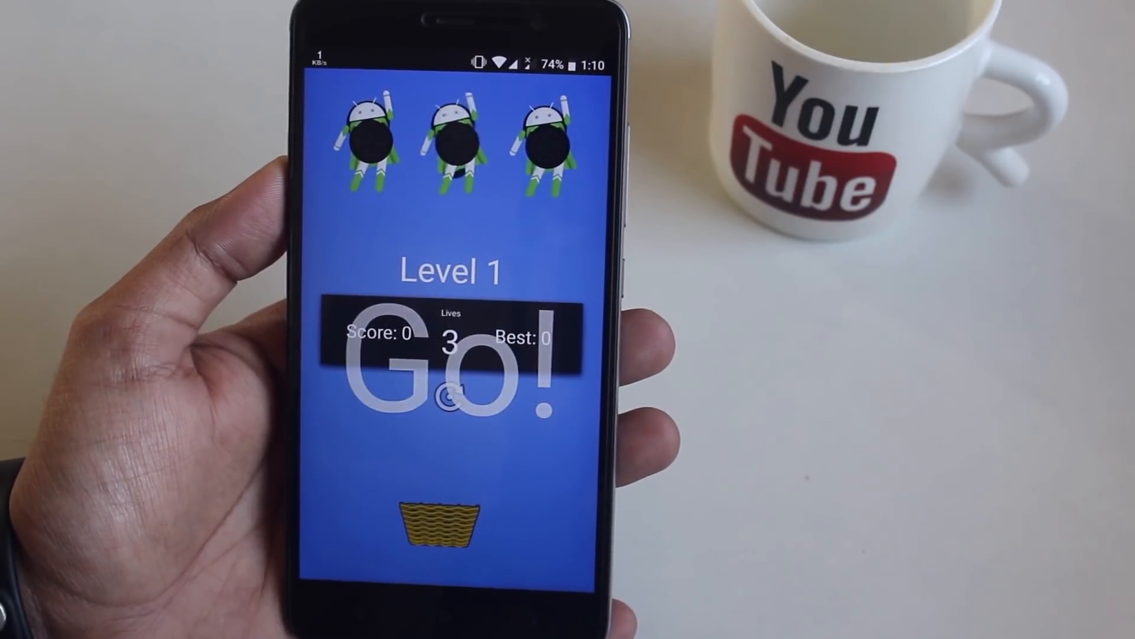
pyautogui.click(474, 514)
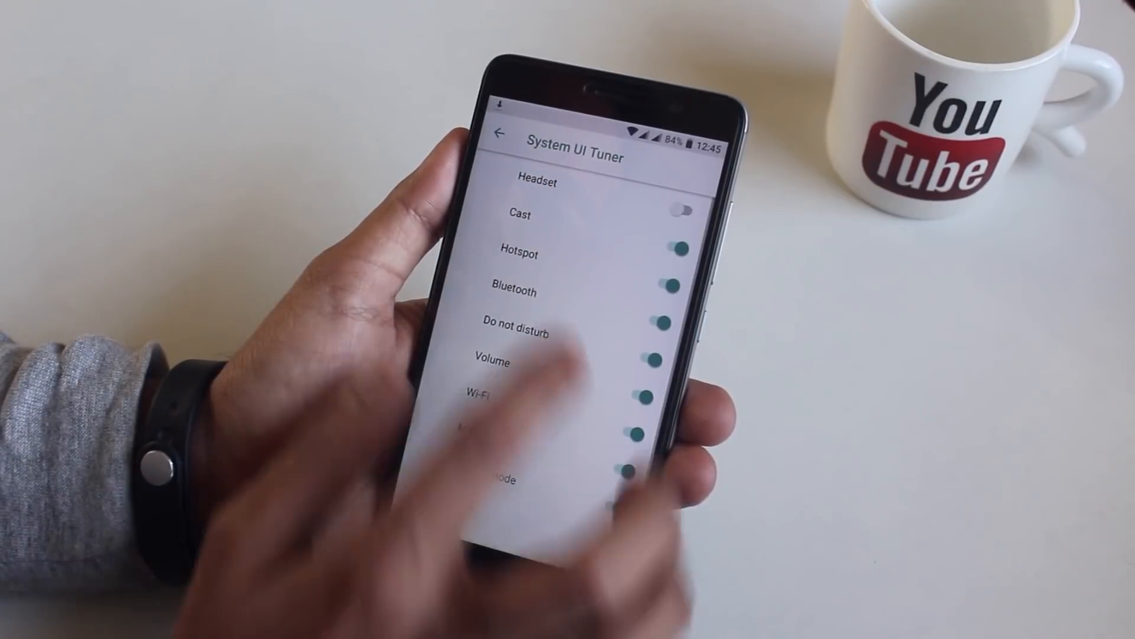
# Step: View the System UI Tuner lock screen shortcut options and return to the main Settings list
pyautogui.scroll(-3)
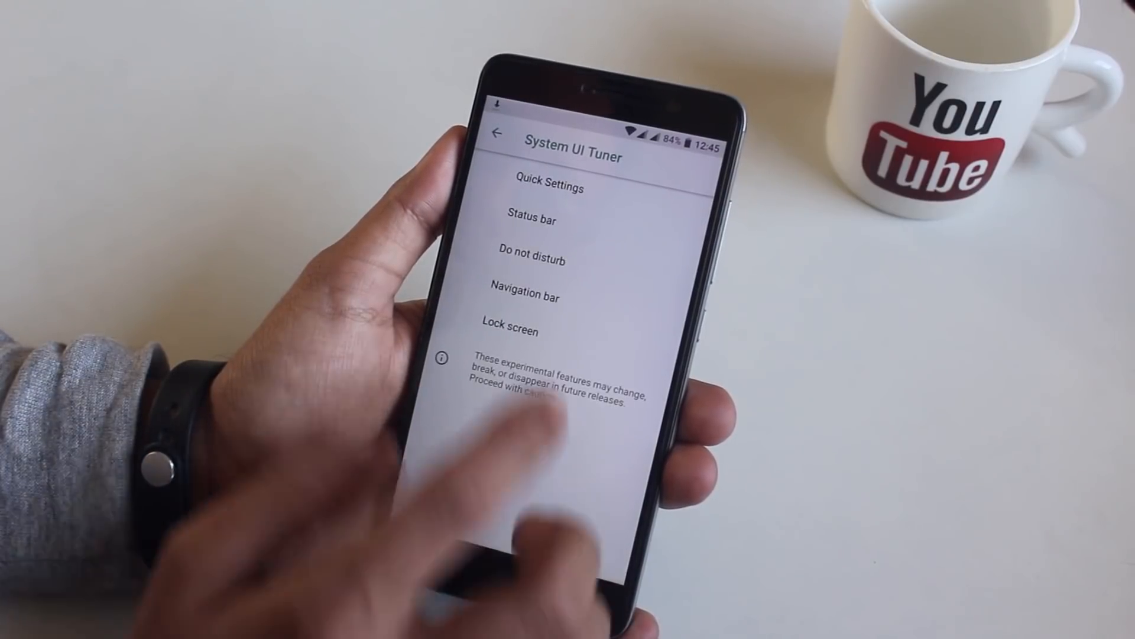
pyautogui.click(524, 296)
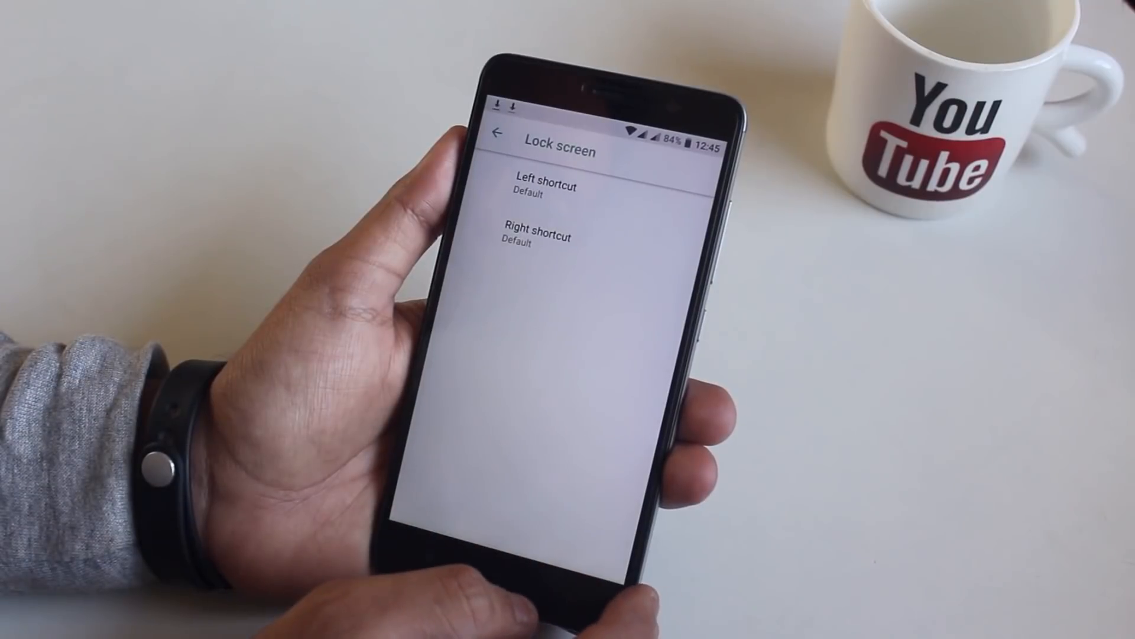
pyautogui.click(498, 134)
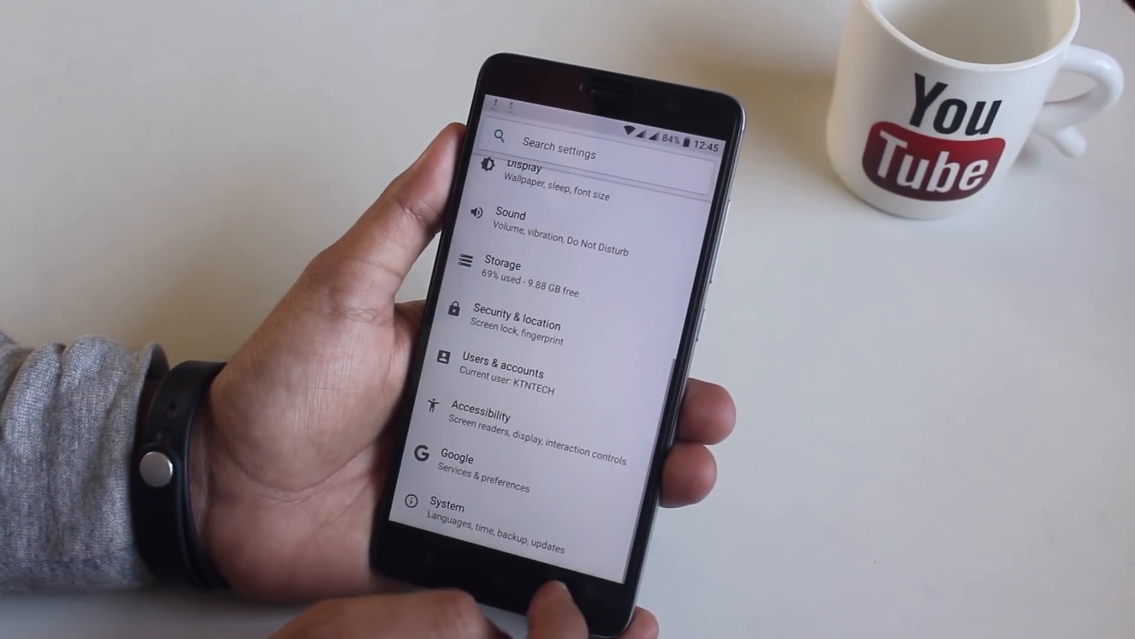
# Step: Dial 198 and review the JIO 4G mobile network and APN settings
pyautogui.scroll(-3)
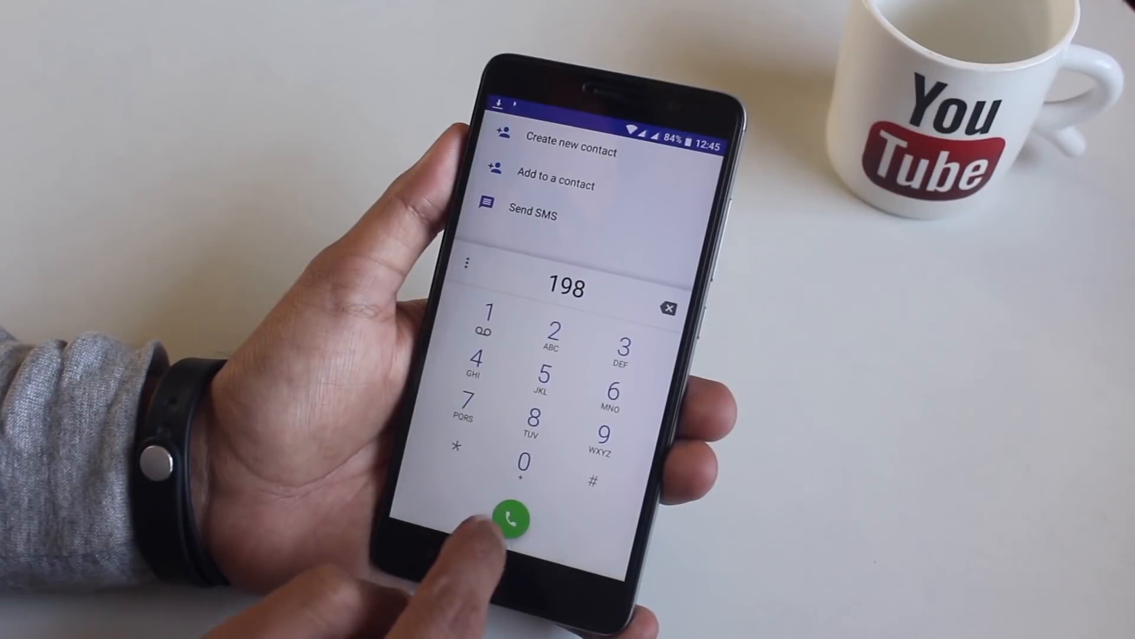
pyautogui.click(515, 519)
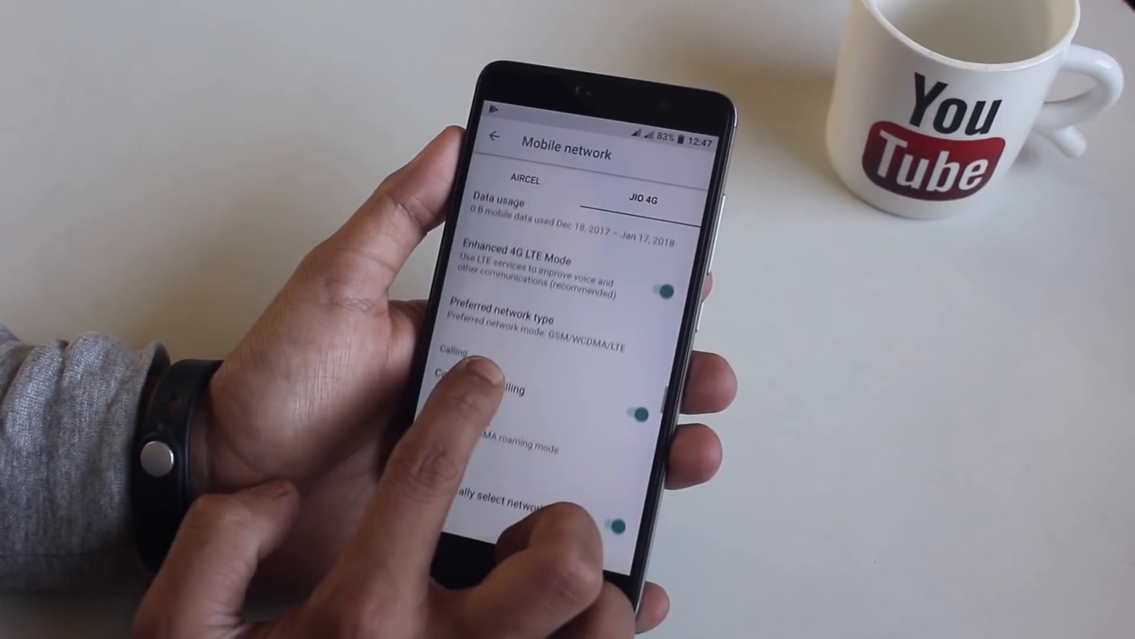
pyautogui.scroll(-3)
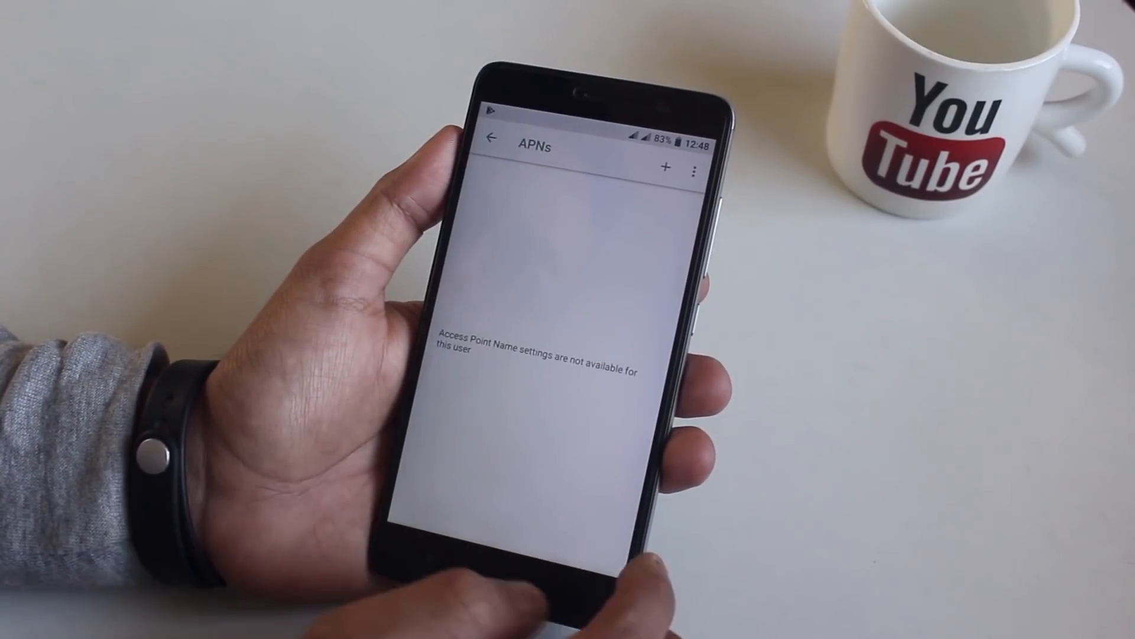
# Step: Place the call to 198 on the Jio 4G SIM
pyautogui.click(666, 166)
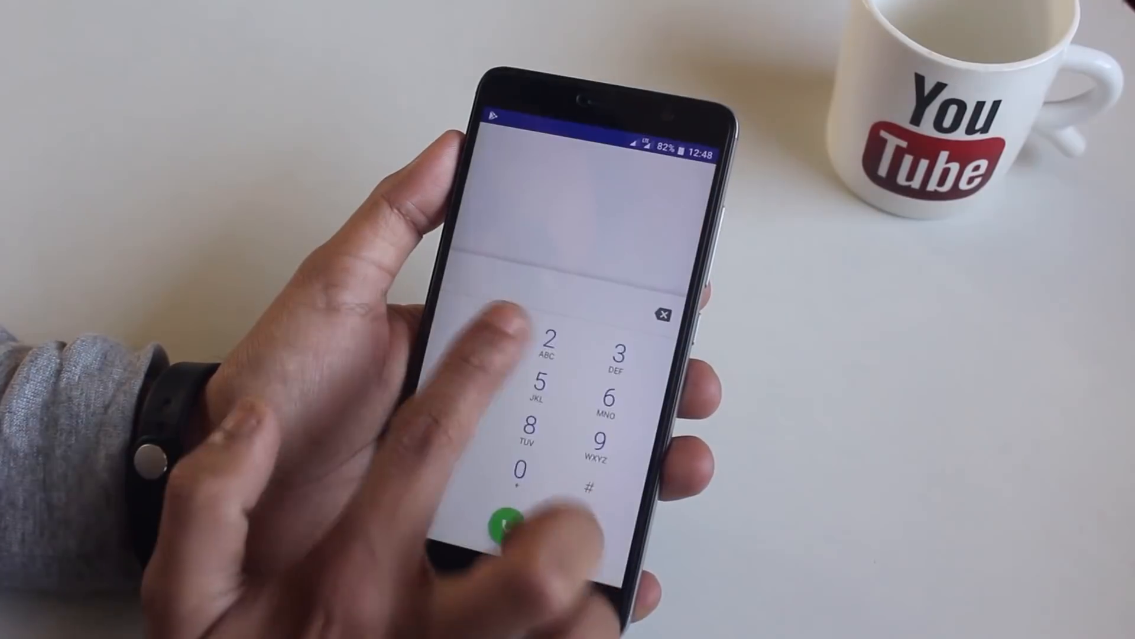
pyautogui.click(507, 526)
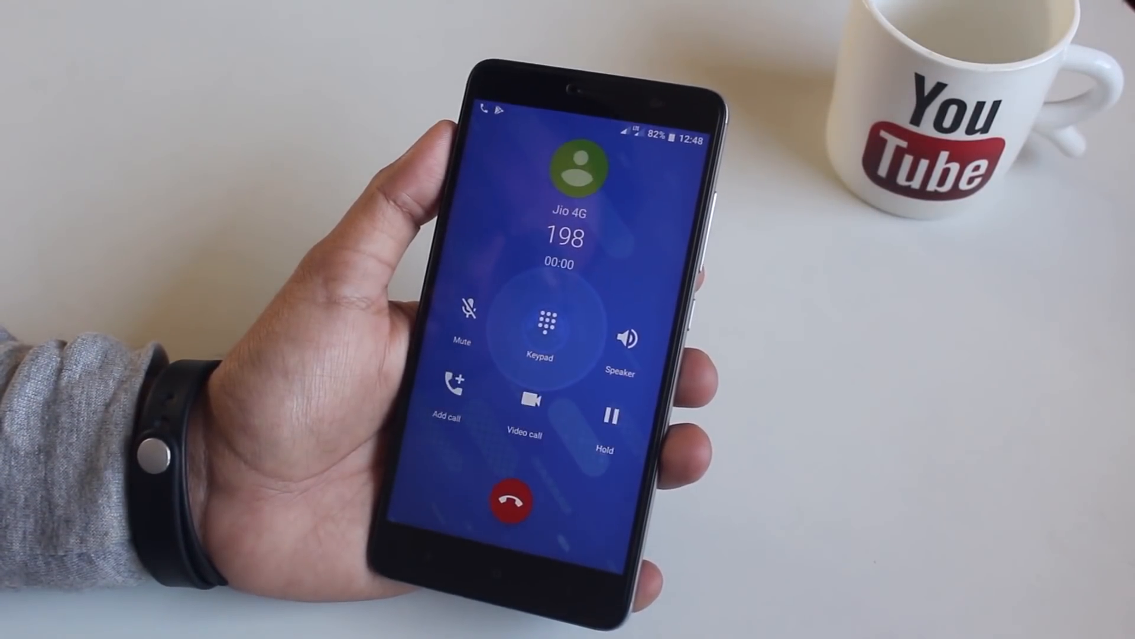
pyautogui.click(621, 321)
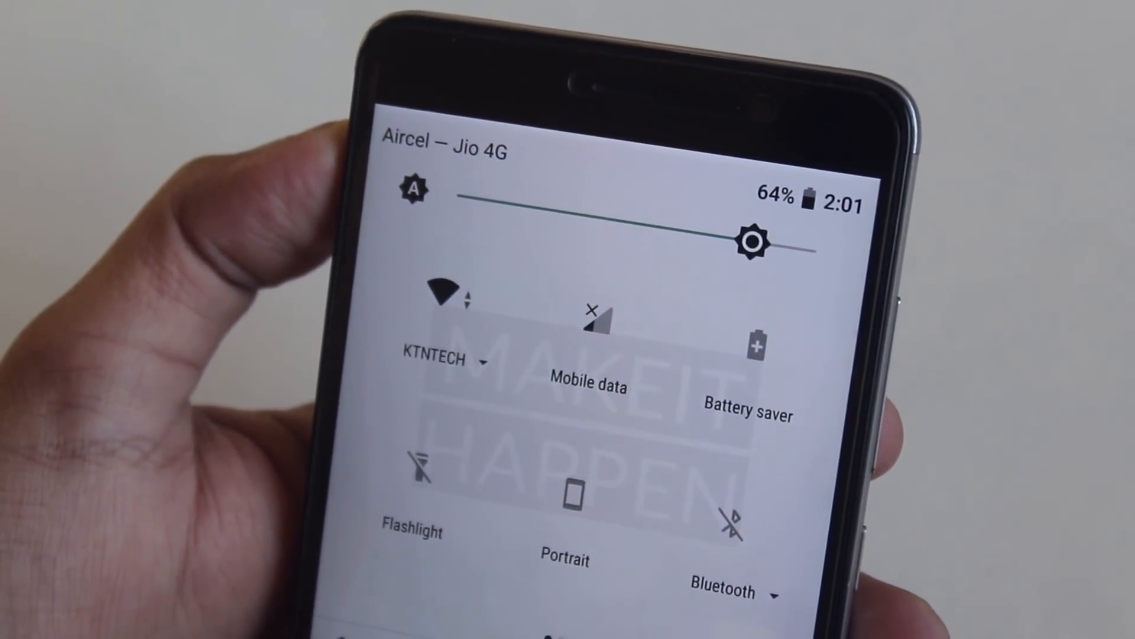
# Step: Look over the quick settings tiles and return to the home screen
pyautogui.click(594, 326)
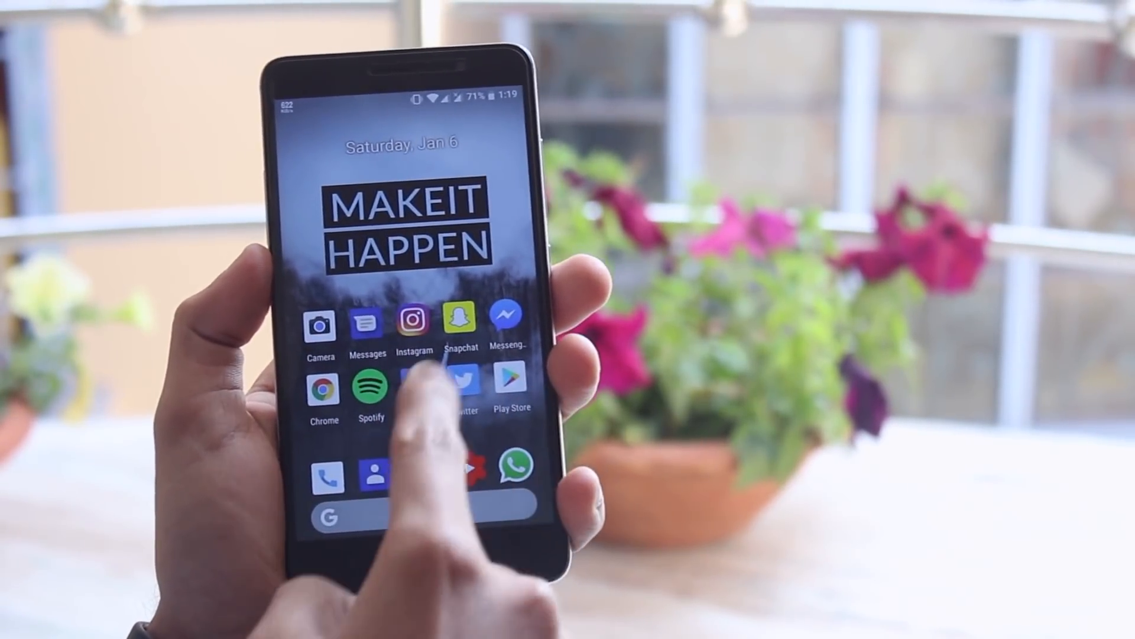
pyautogui.click(464, 394)
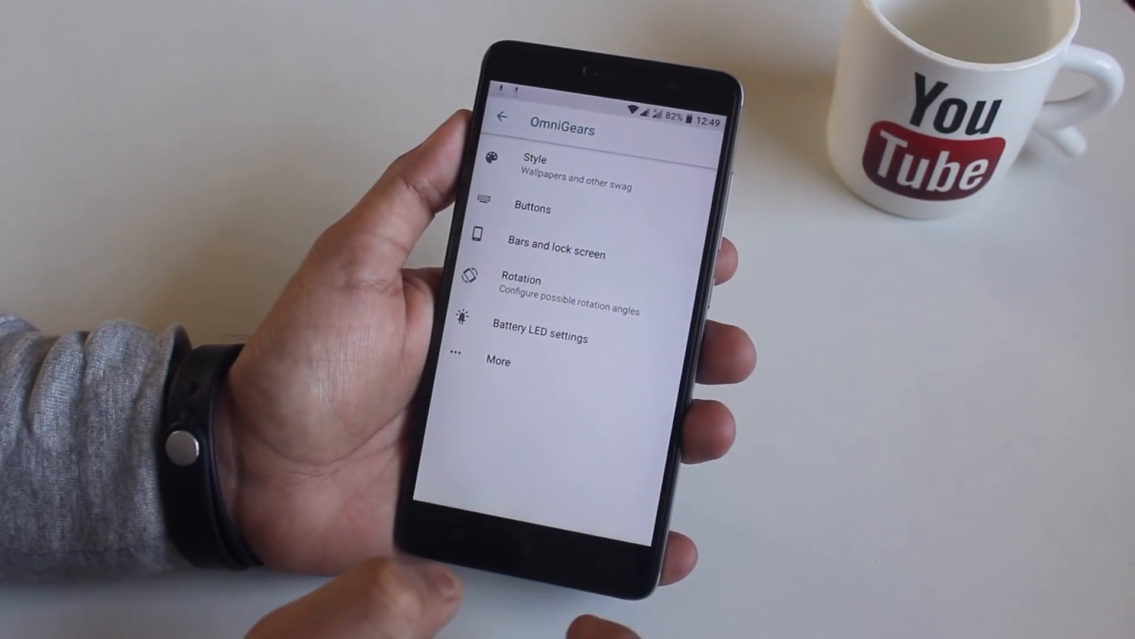
# Step: View the Style settings, including the system UI theme style choice, and scroll the options
pyautogui.click(535, 167)
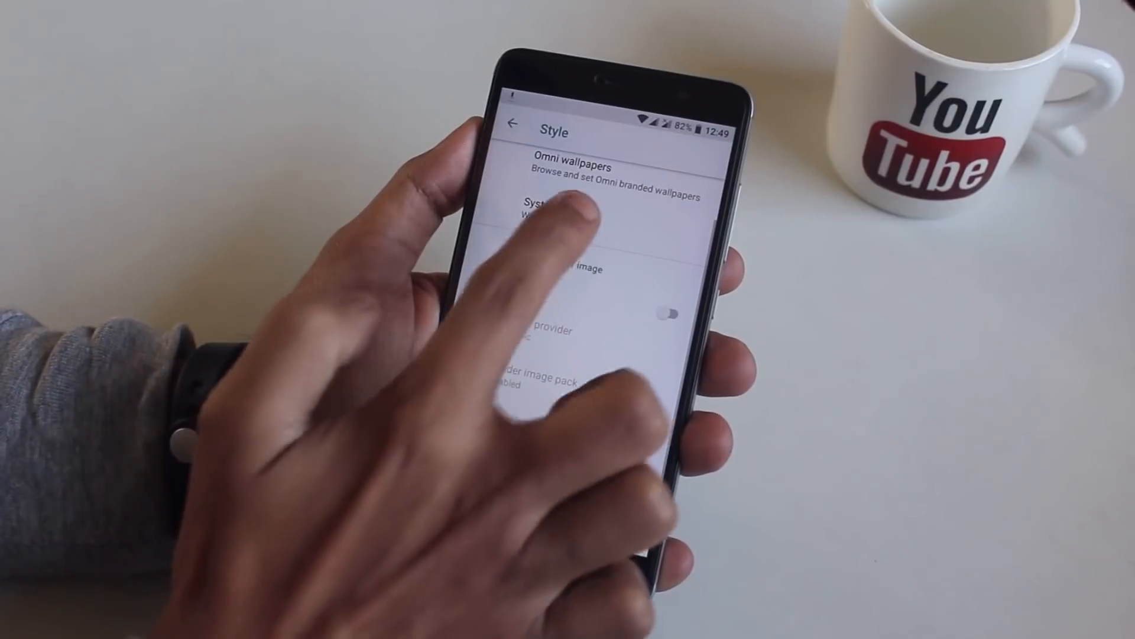
pyautogui.click(572, 210)
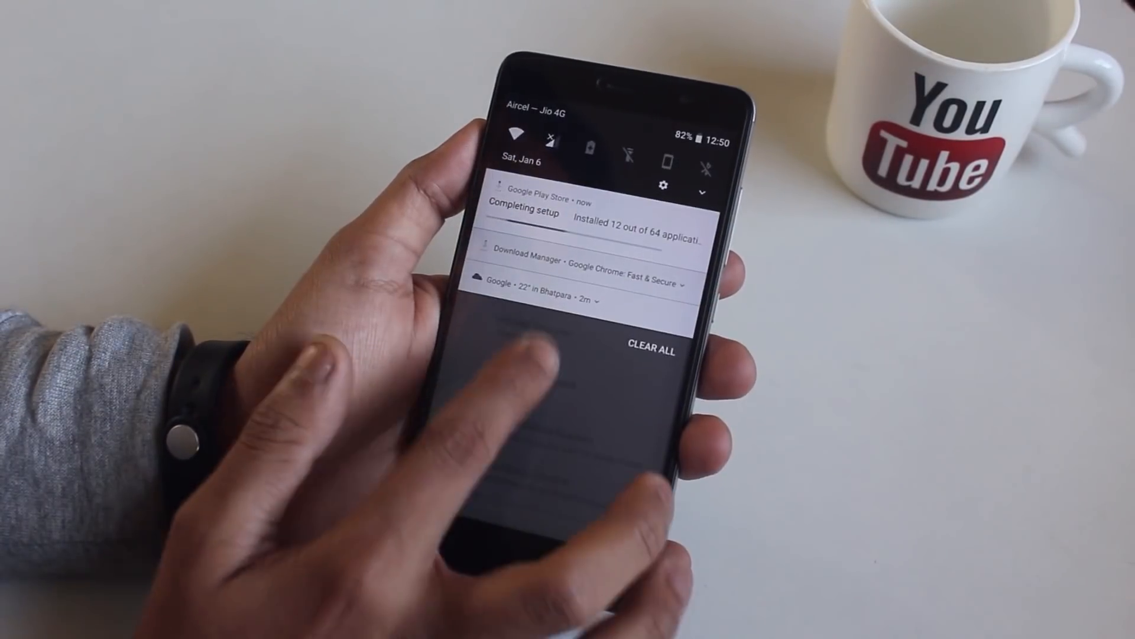
pyautogui.scroll(-3)
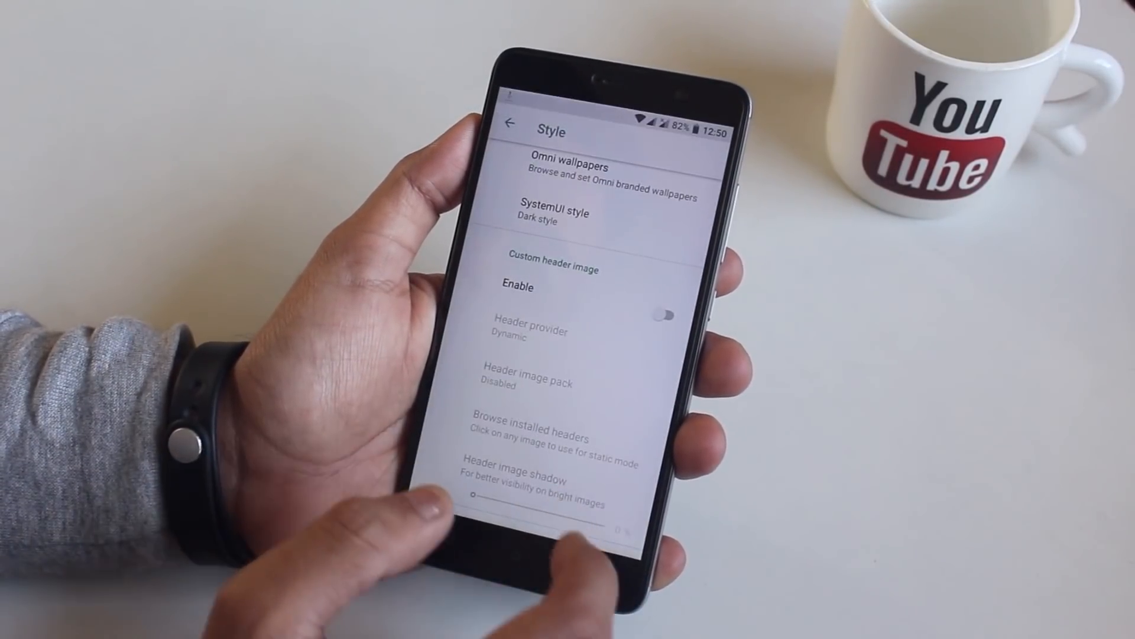
# Step: Enable a custom header image using a random picture from the Nature image pack
pyautogui.click(552, 214)
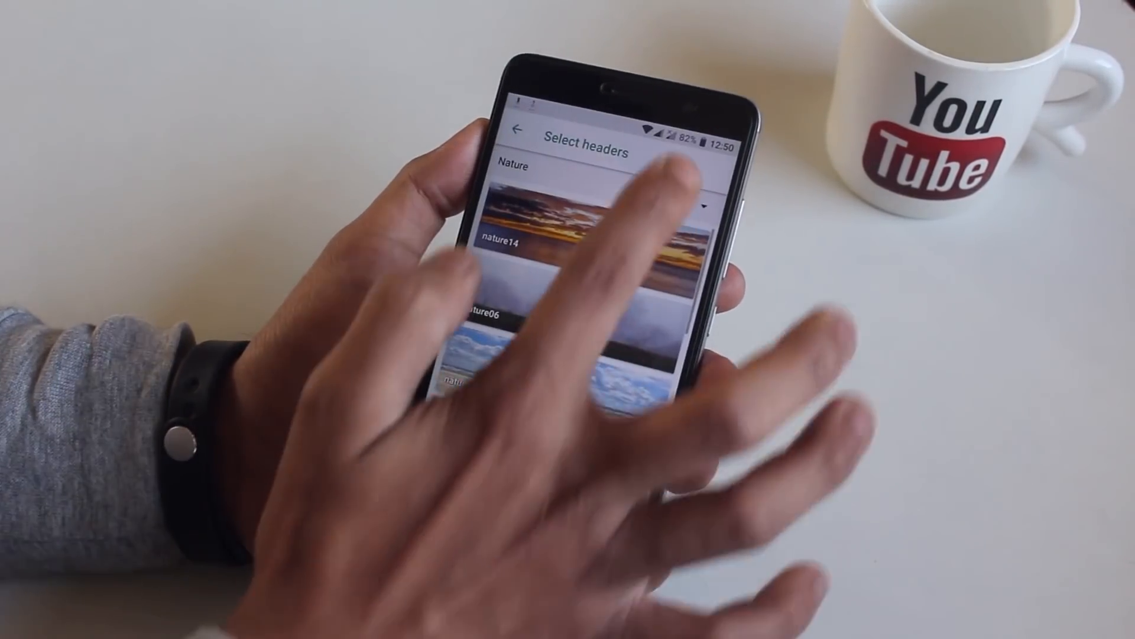
pyautogui.scroll(-3)
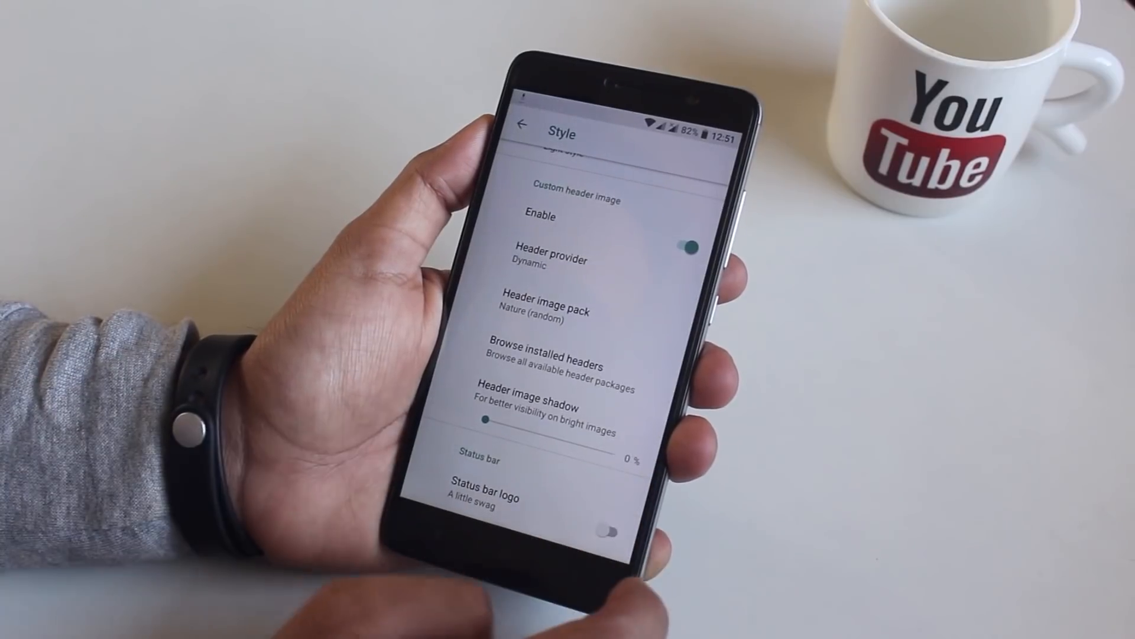
pyautogui.click(611, 531)
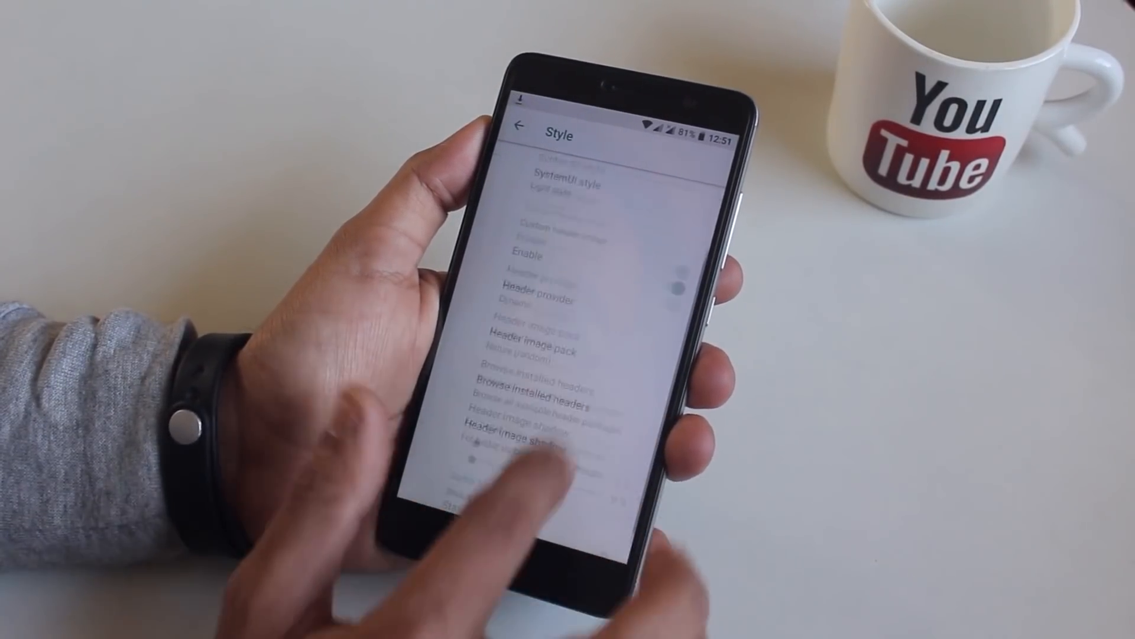
# Step: Return to the OmniGears list and browse the Buttons settings
pyautogui.click(518, 127)
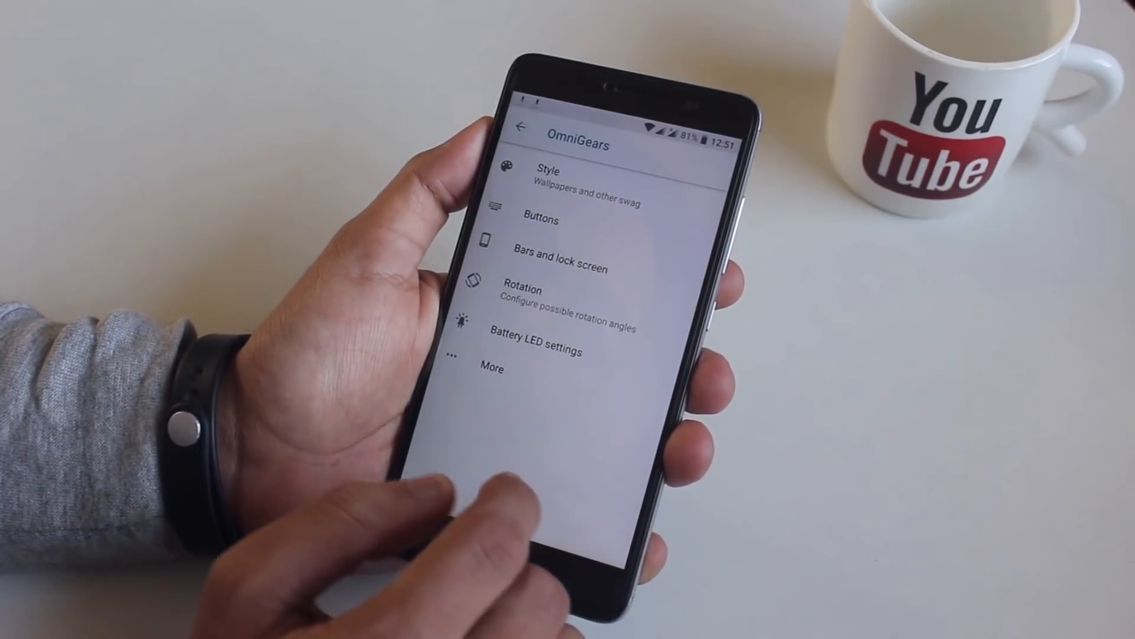
pyautogui.click(539, 220)
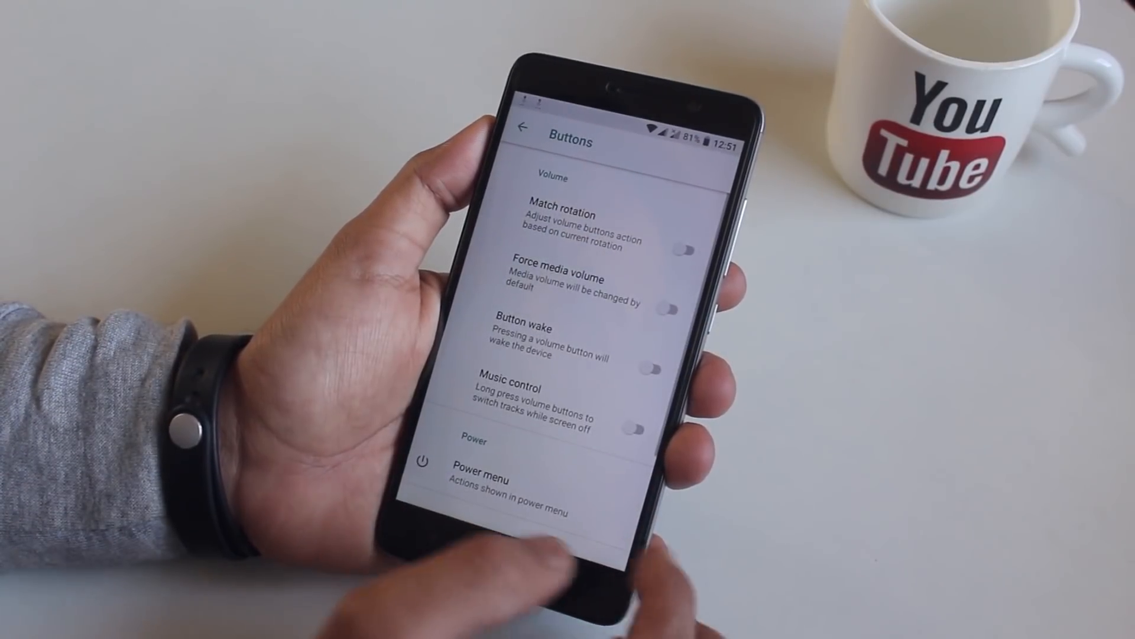
pyautogui.scroll(-3)
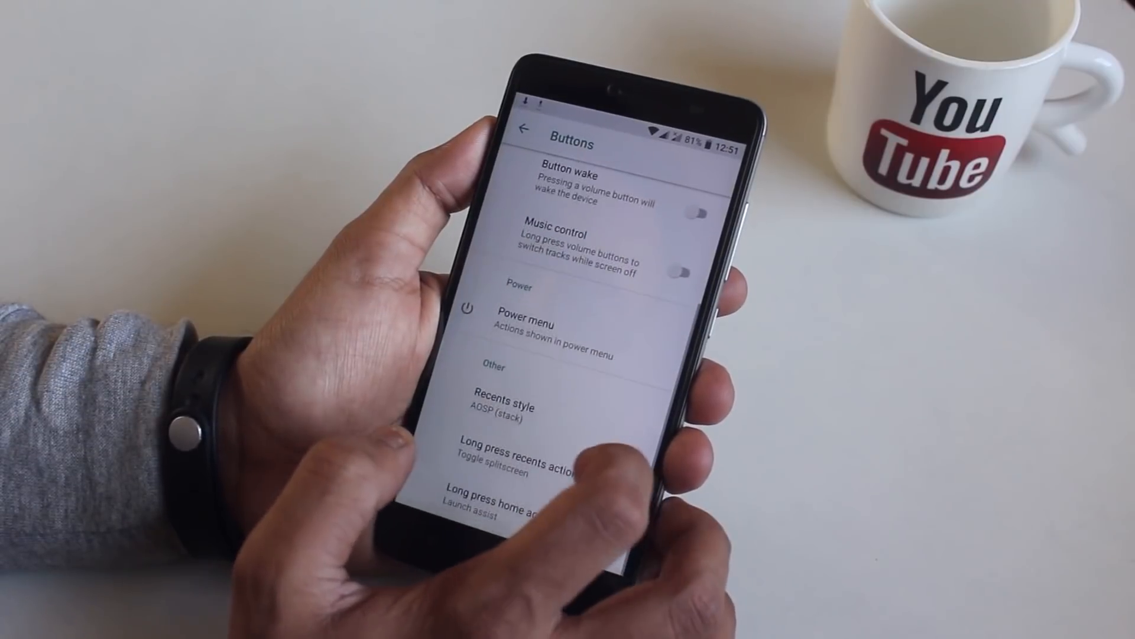
pyautogui.click(529, 324)
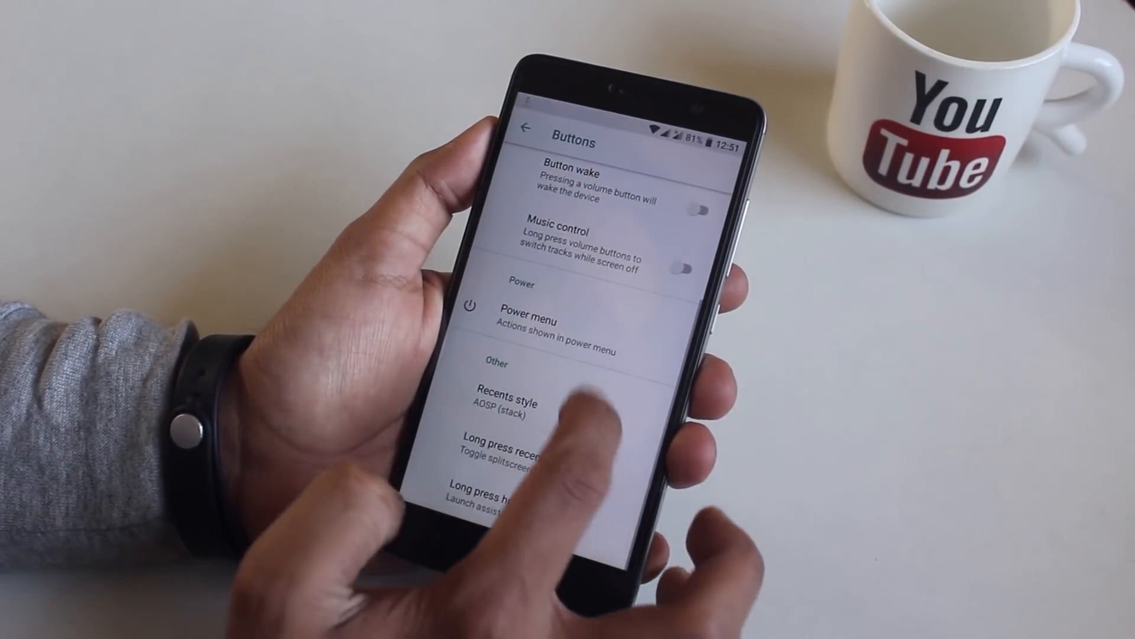
# Step: Review the recents style choices, keeping AOSP (stack) over OmniSwitch
pyautogui.click(507, 402)
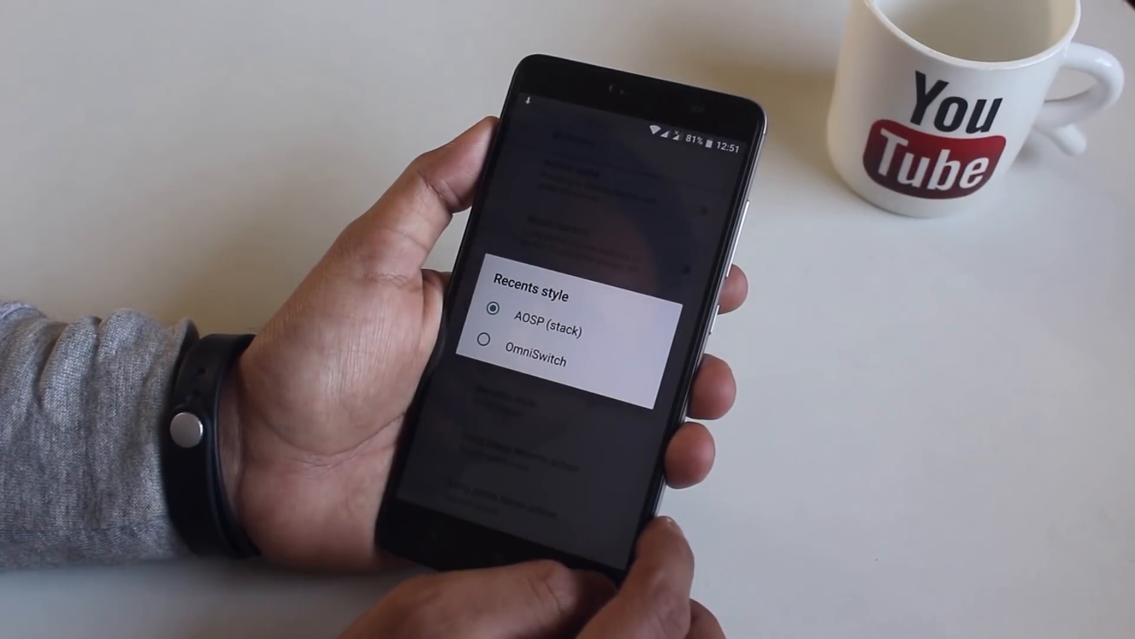
pyautogui.click(532, 311)
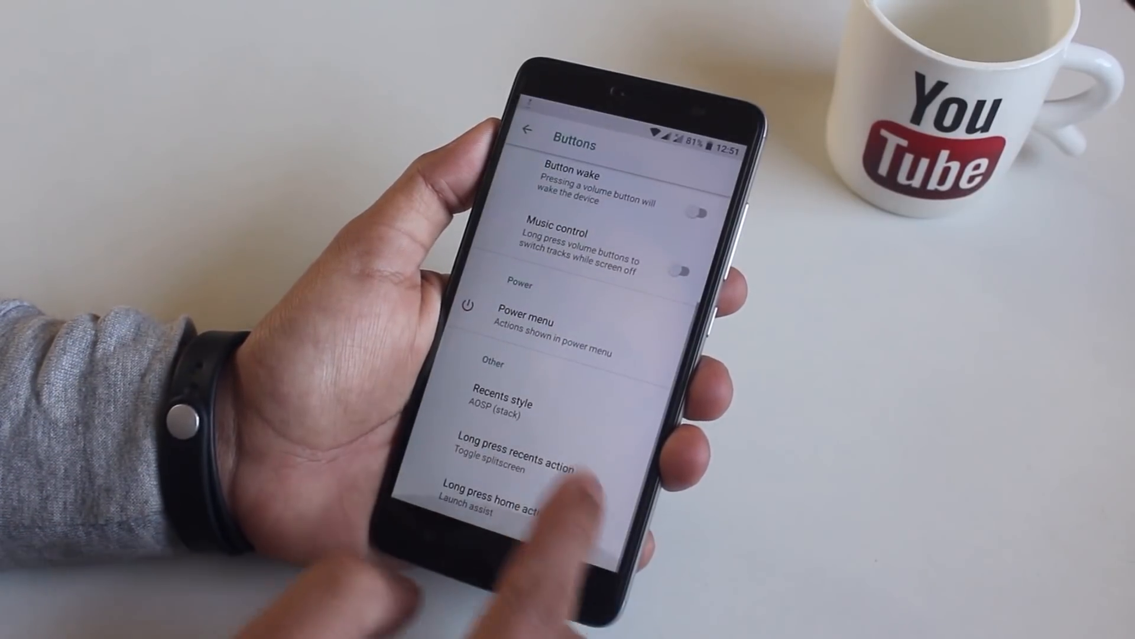
pyautogui.click(516, 447)
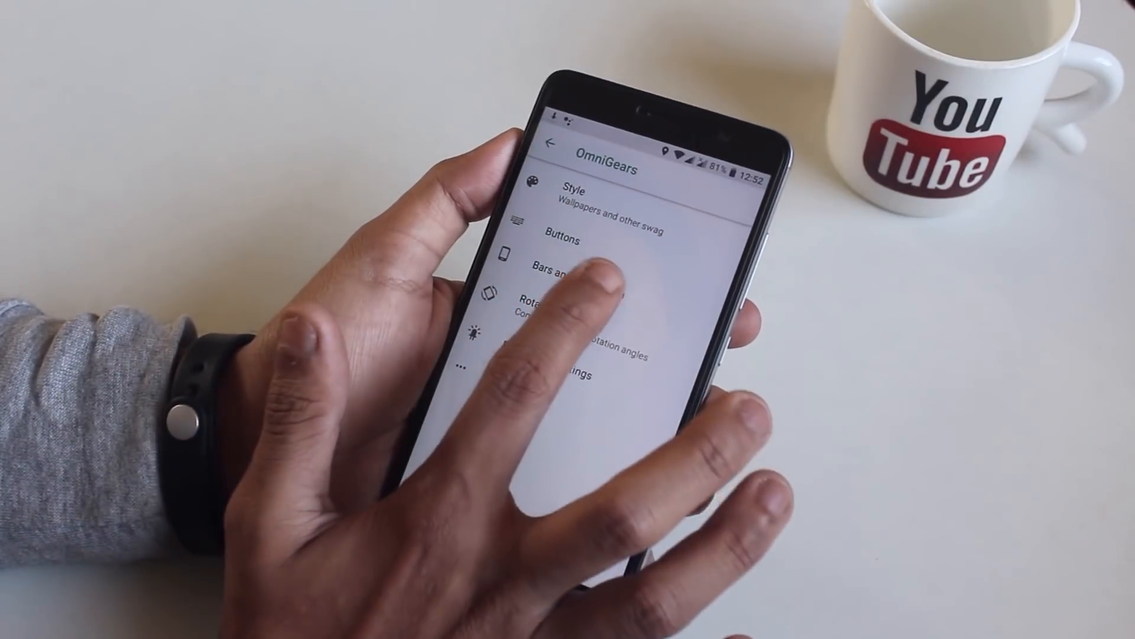
# Step: View the Bars and lock screen settings, then move to the Battery LED settings
pyautogui.click(572, 272)
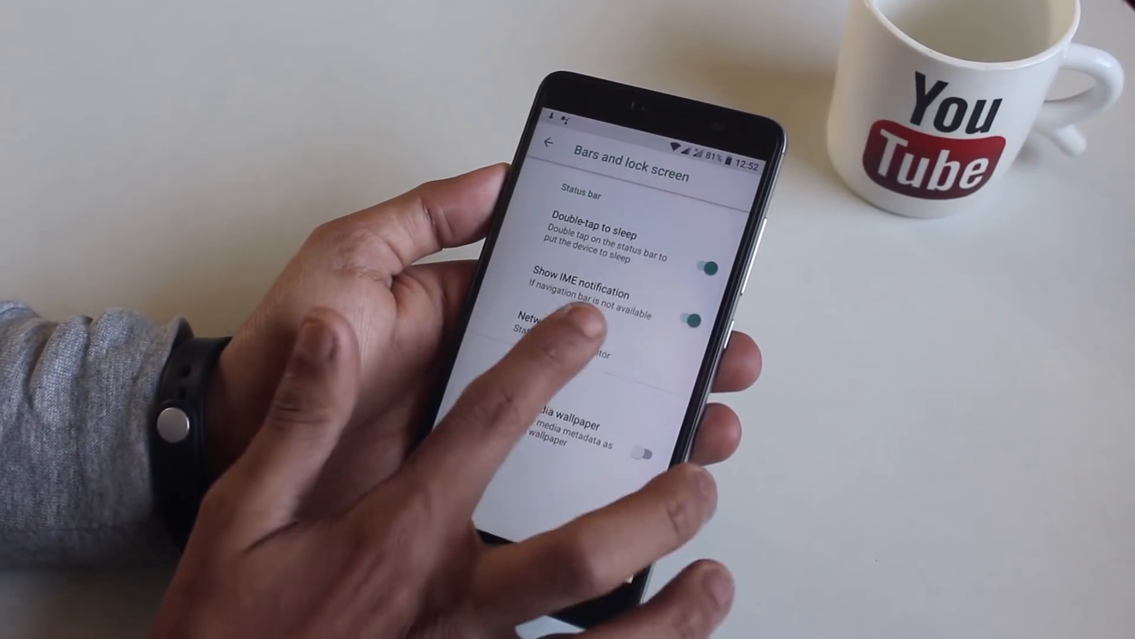
pyautogui.click(565, 319)
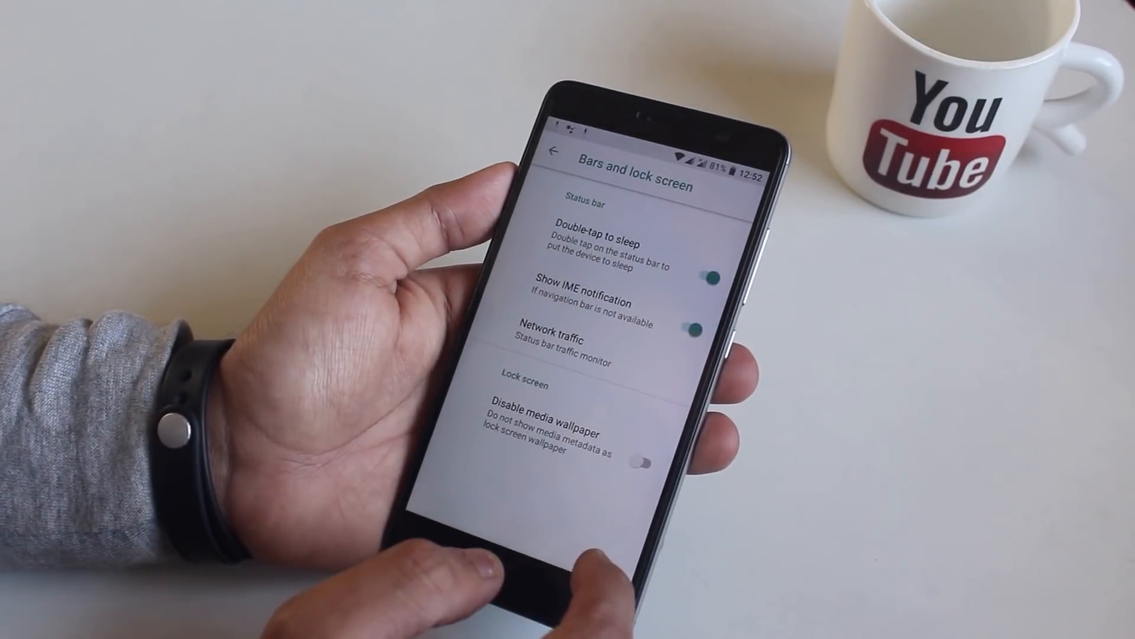
pyautogui.click(554, 155)
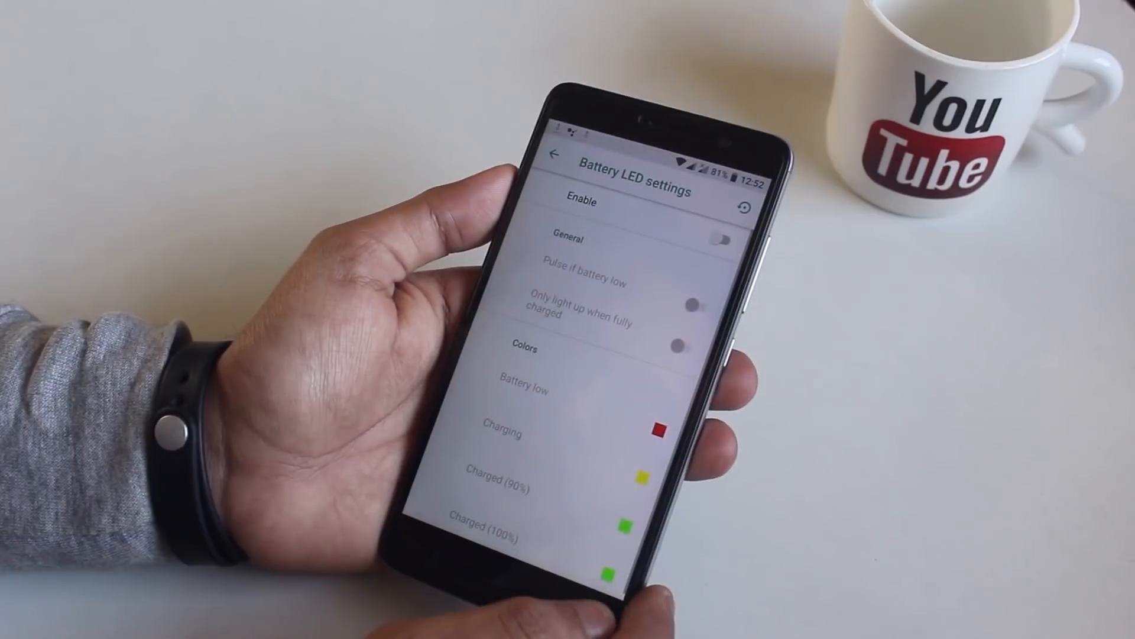
# Step: Enable the battery LED with pulsing when battery is low, then go to the More section
pyautogui.click(720, 238)
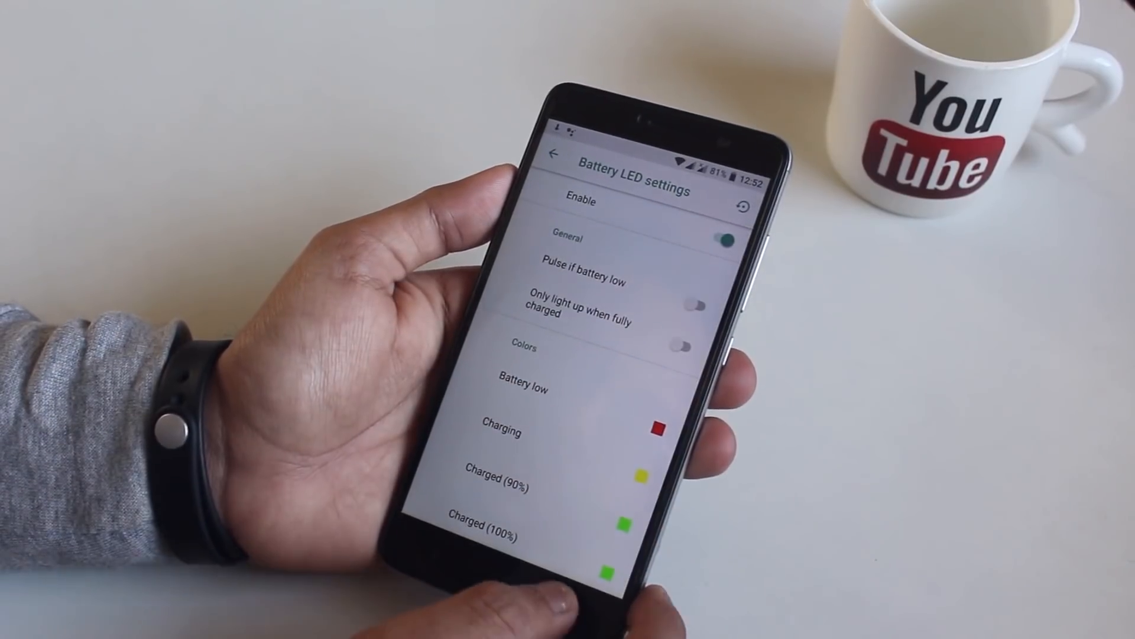
pyautogui.click(692, 304)
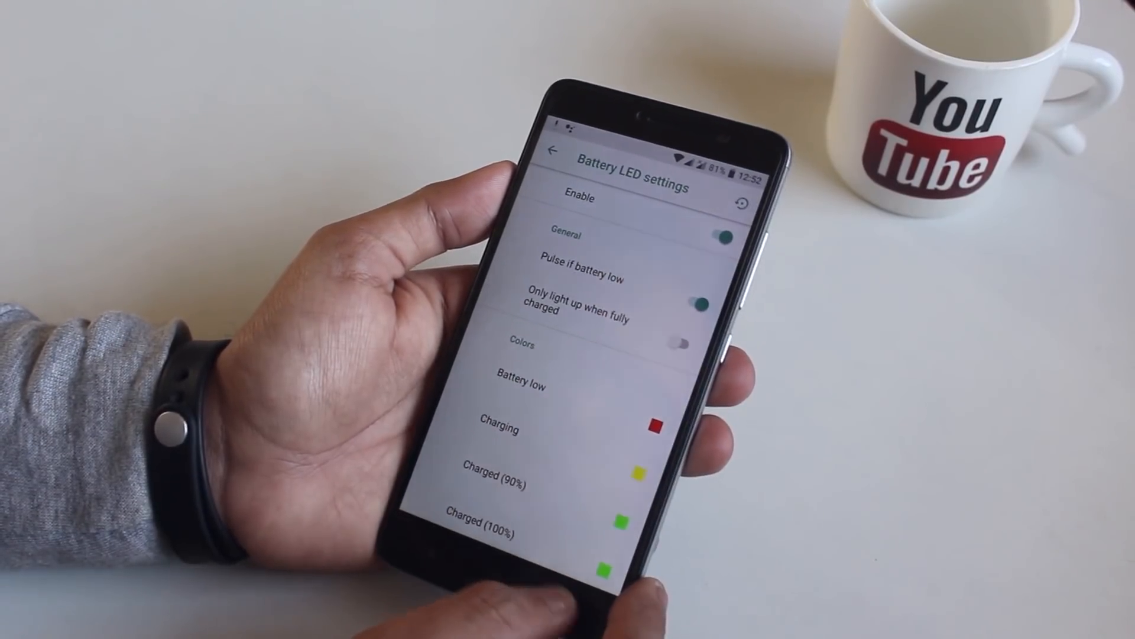
pyautogui.click(555, 157)
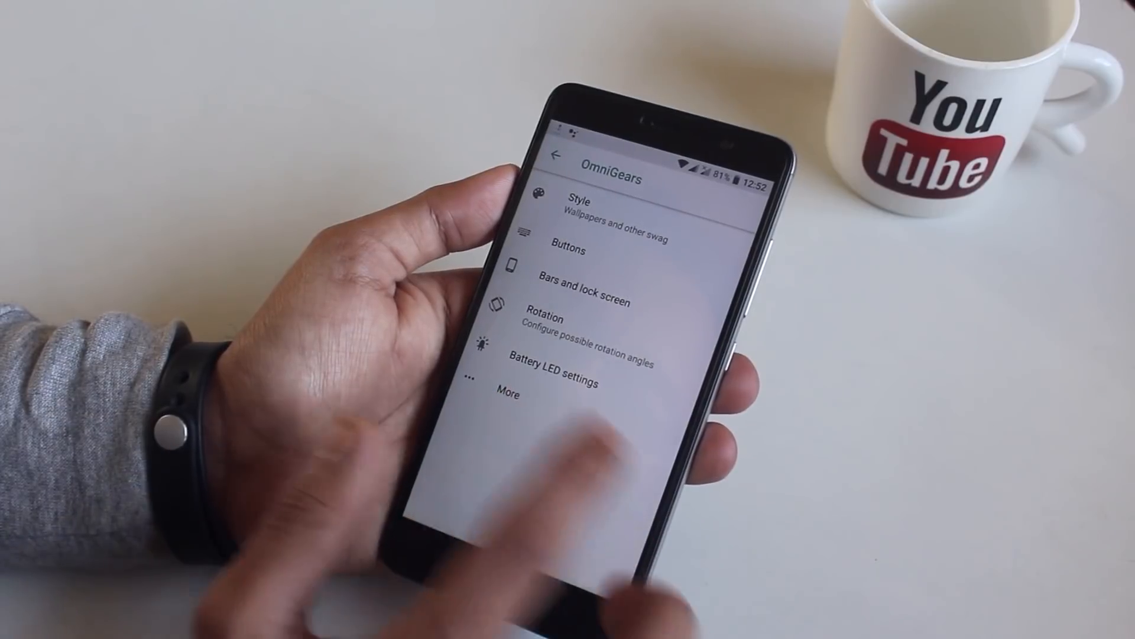
pyautogui.click(509, 394)
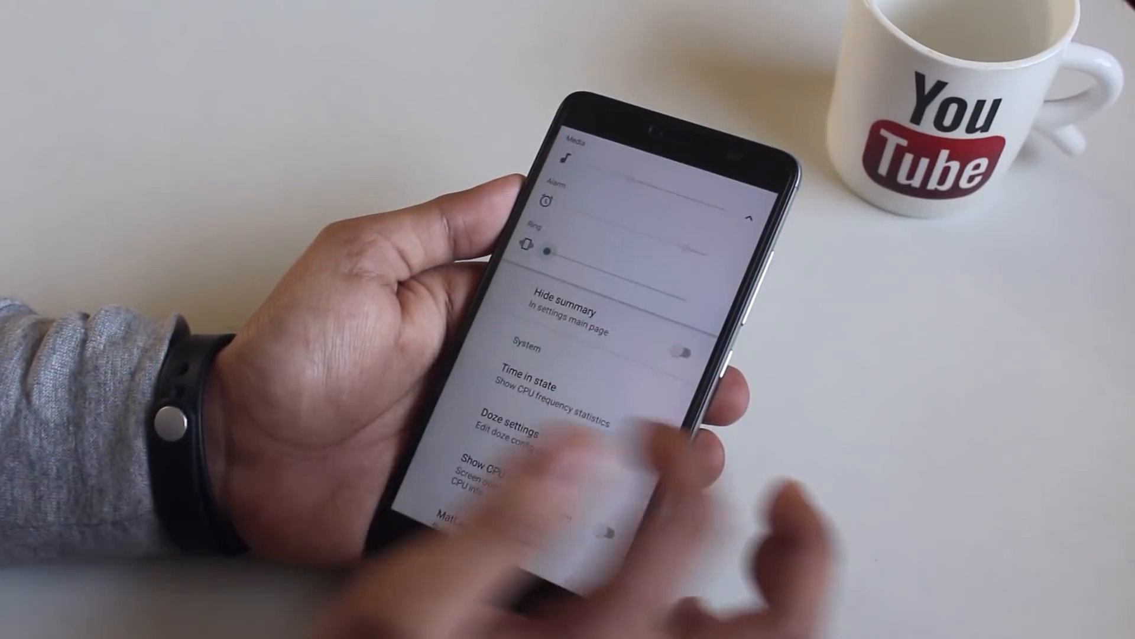
# Step: View the CPU time-in-state statistics and the Doze timeout settings in More
pyautogui.scroll(-3)
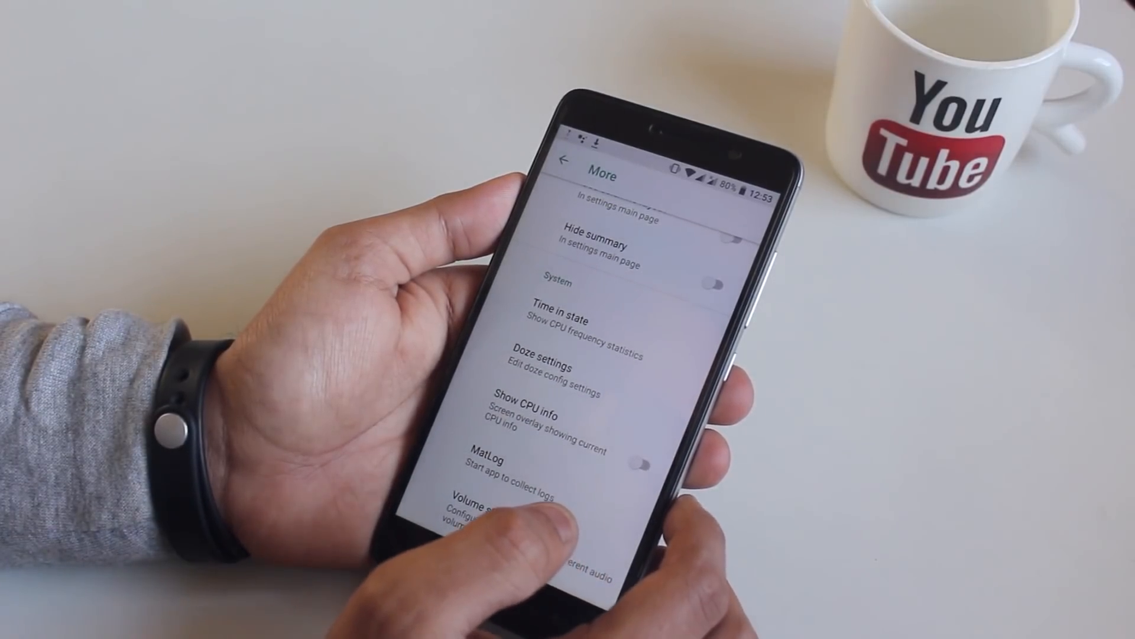
pyautogui.click(558, 312)
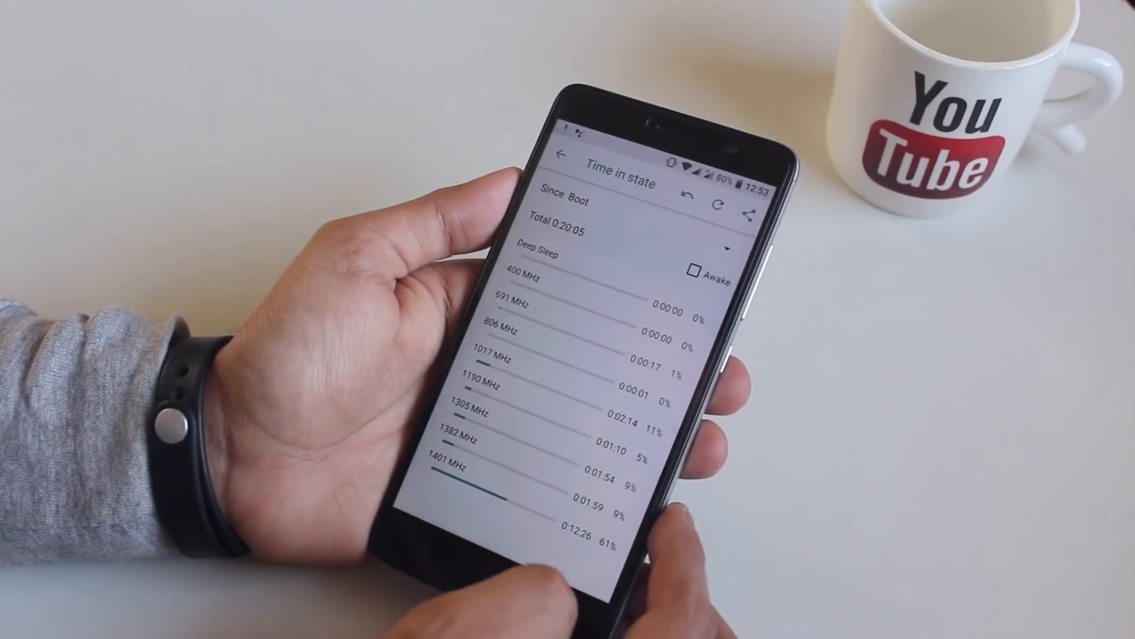
pyautogui.click(563, 154)
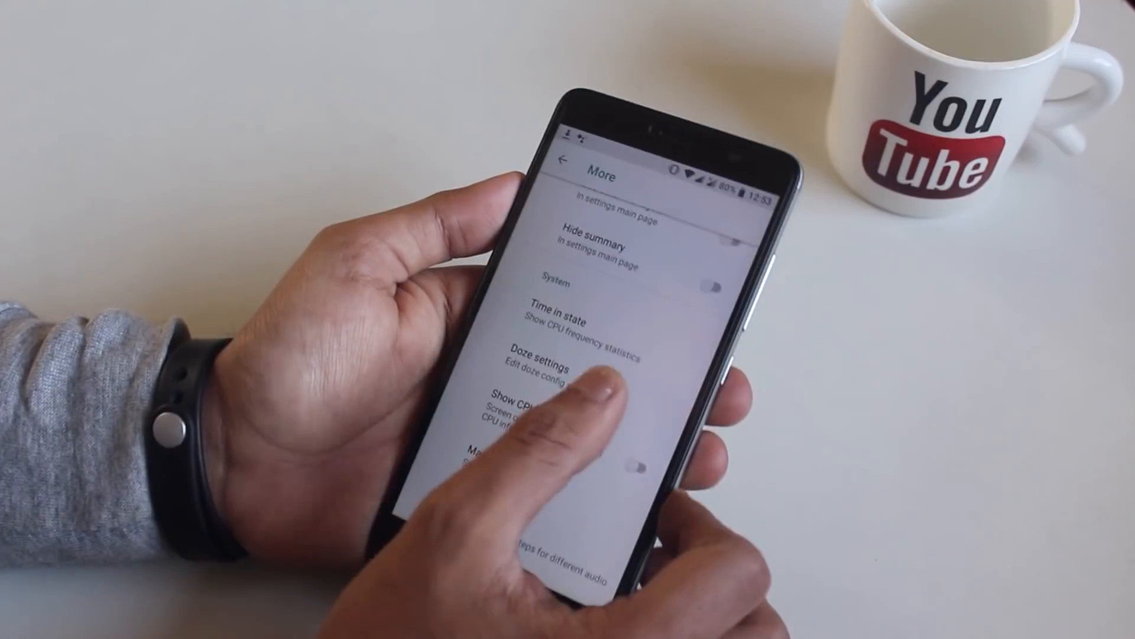
pyautogui.click(540, 362)
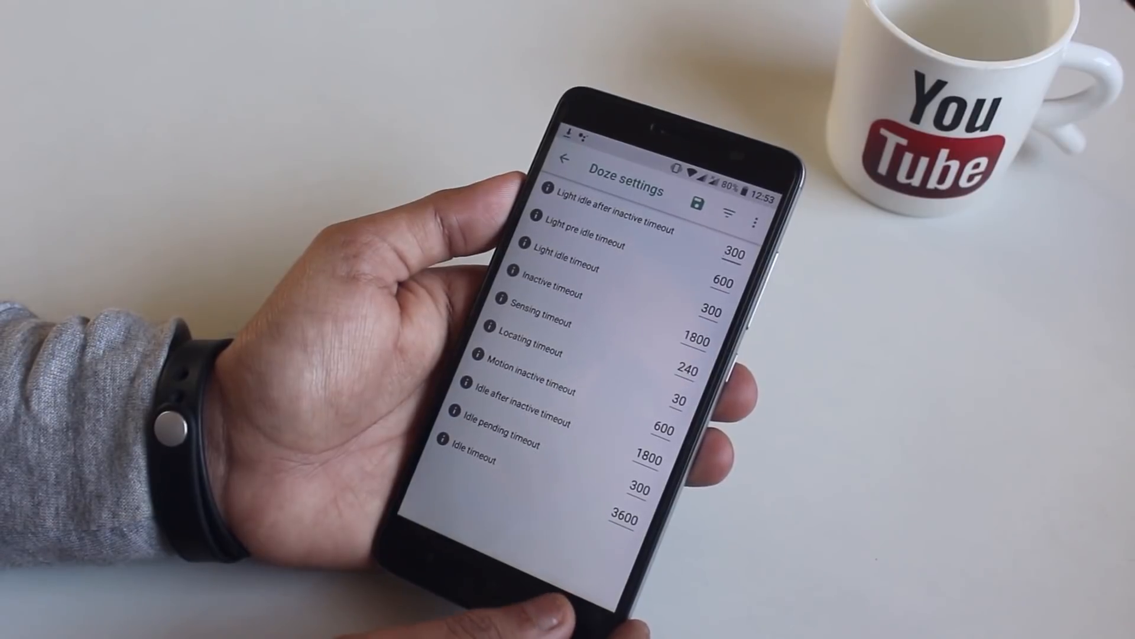
pyautogui.click(566, 158)
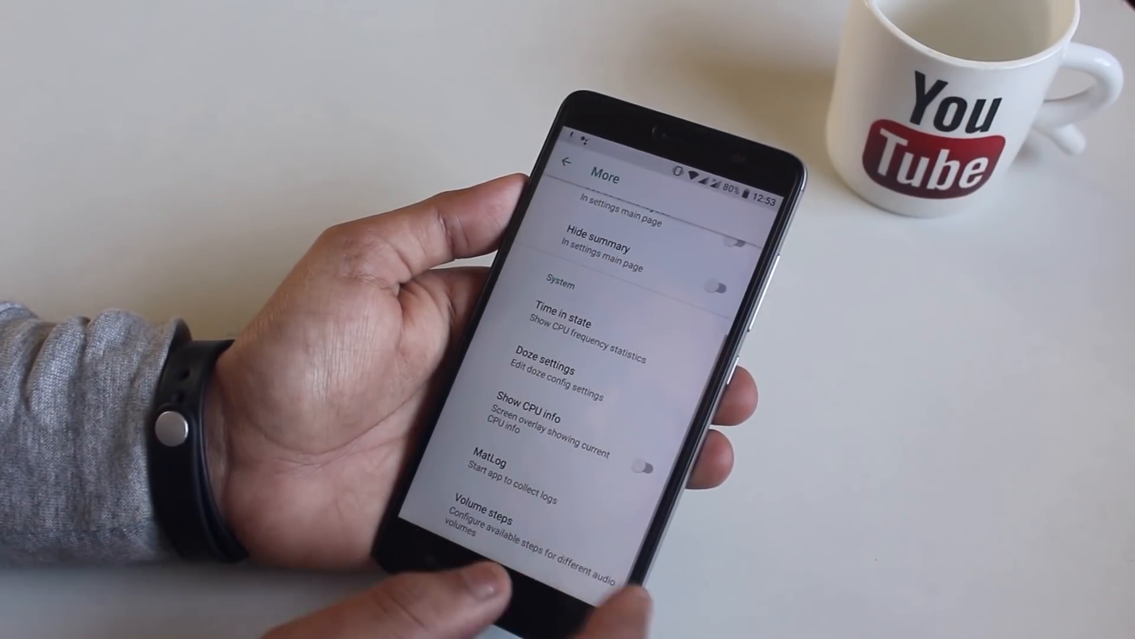
# Step: Toggle the CPU info overlay on and off, check the volume steps, and return to main Settings
pyautogui.click(647, 461)
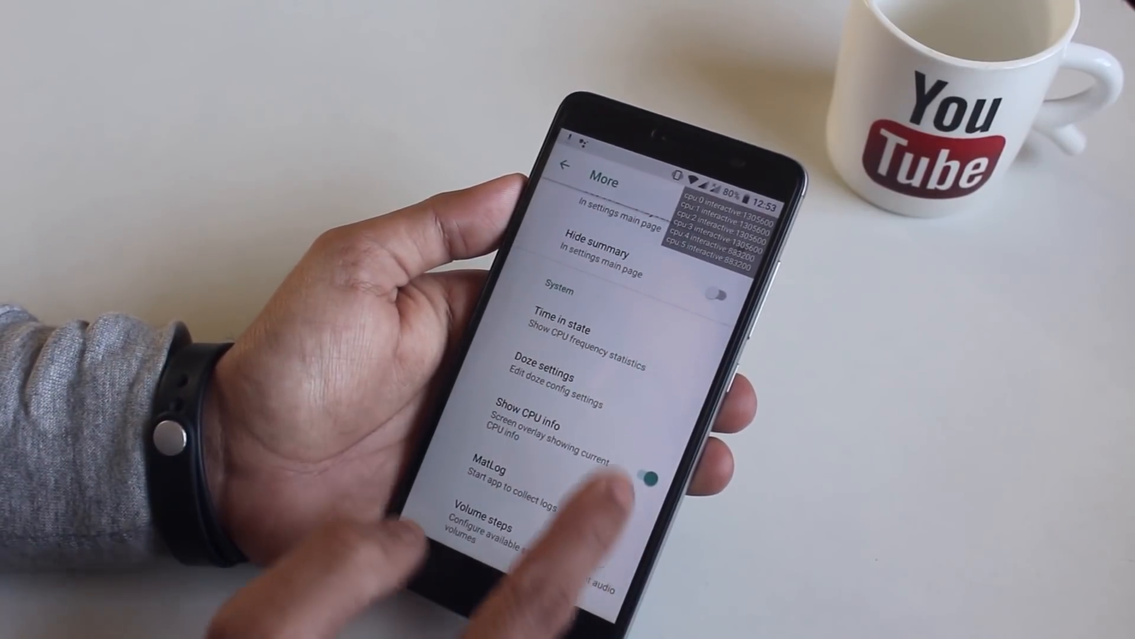
pyautogui.click(648, 478)
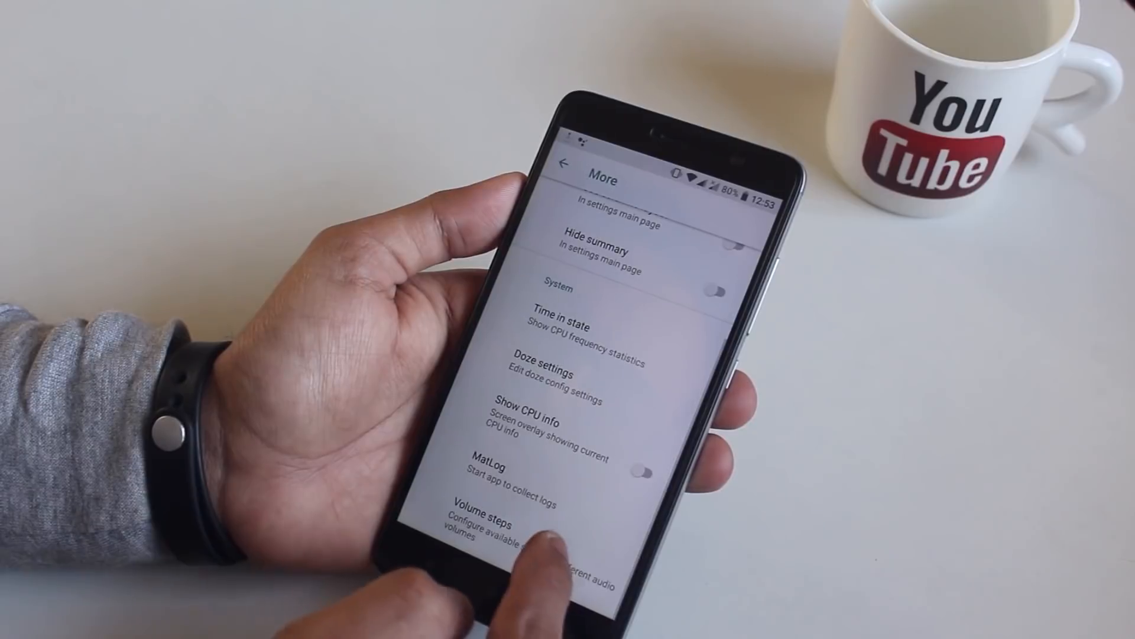
pyautogui.click(479, 512)
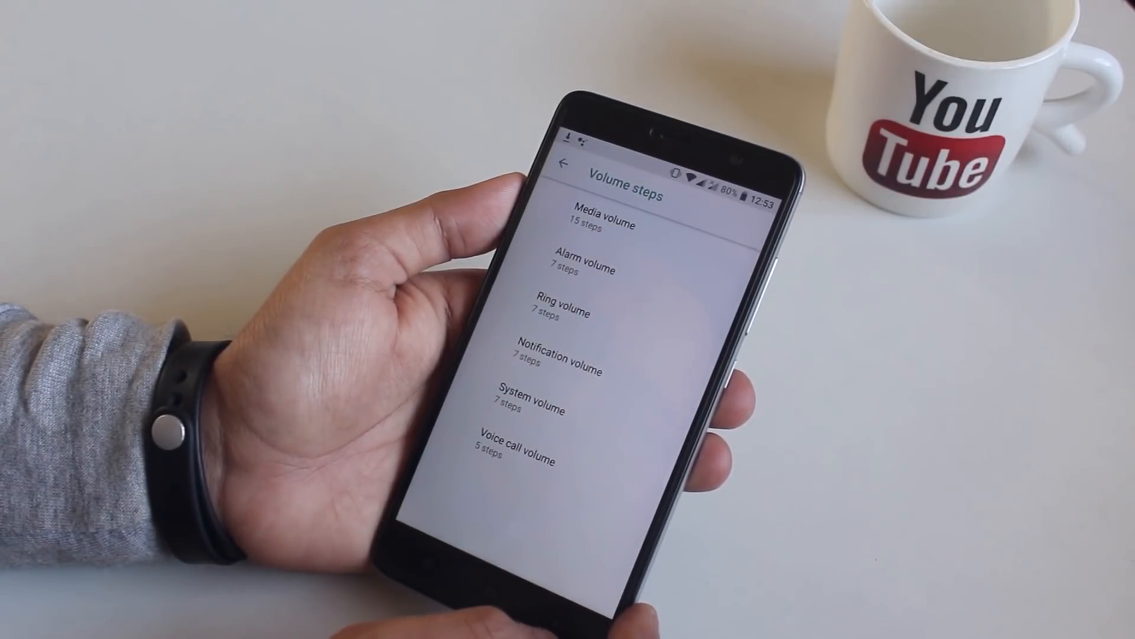
pyautogui.click(562, 164)
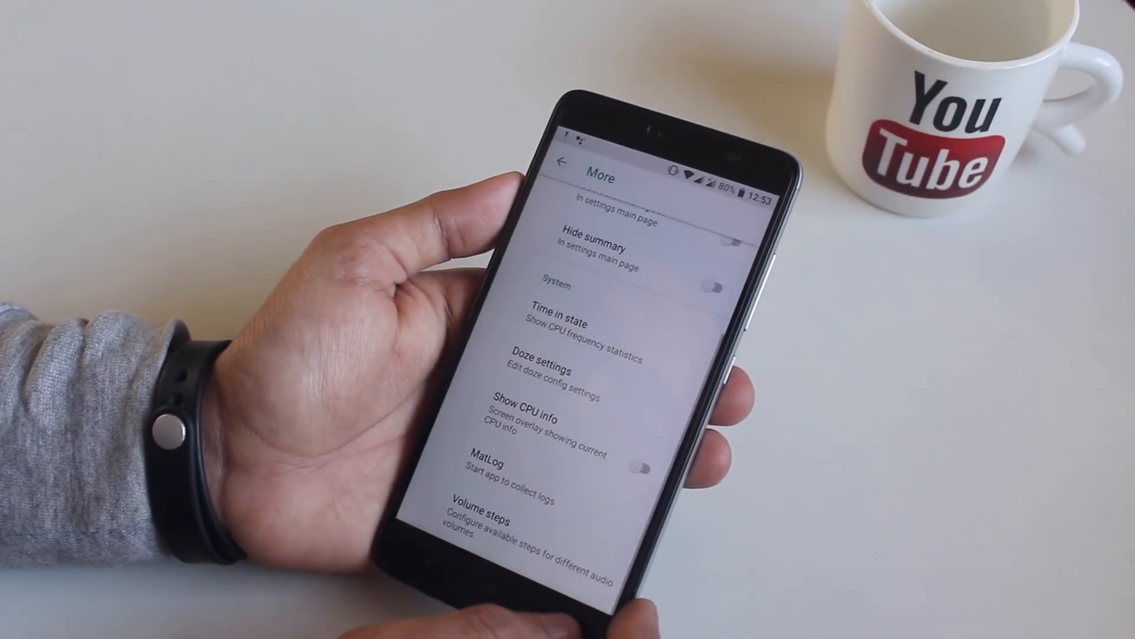
pyautogui.click(561, 160)
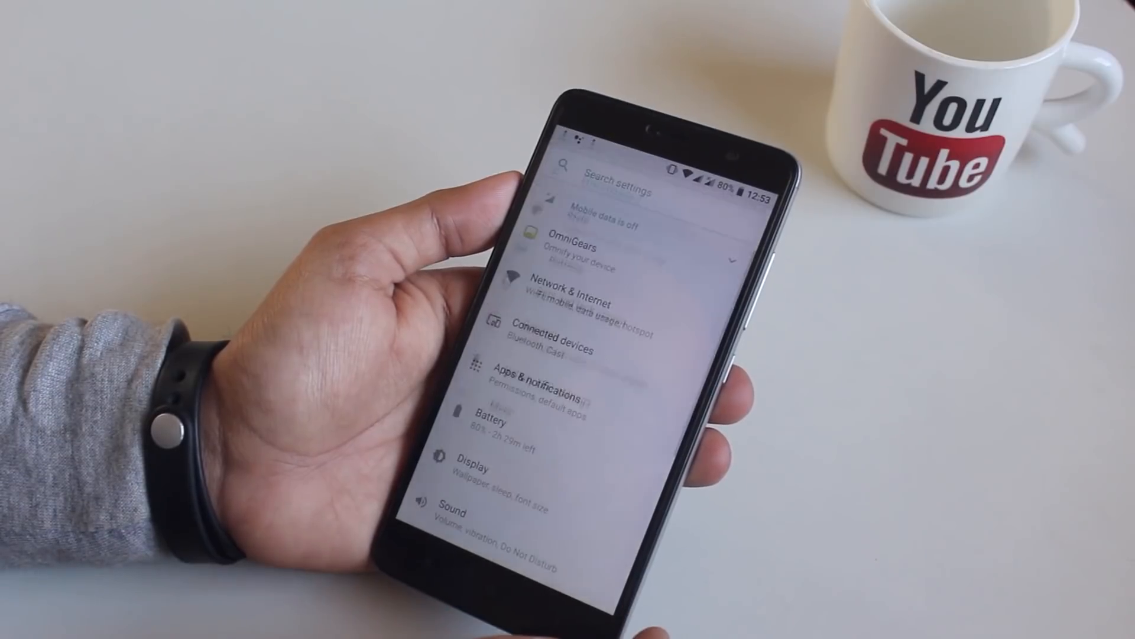